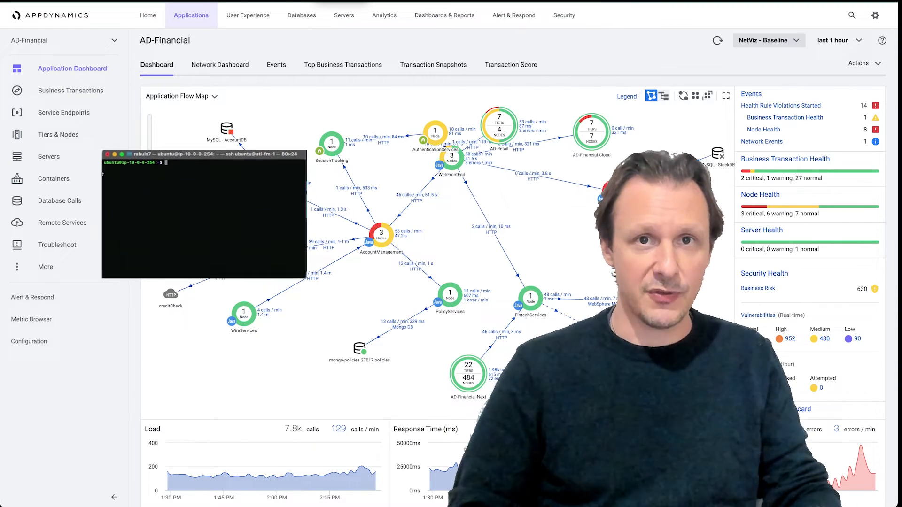
Step: Enter the 'sudo apt install appd...' command in the terminal before moving to the Ansible docs
type("sudo apt")
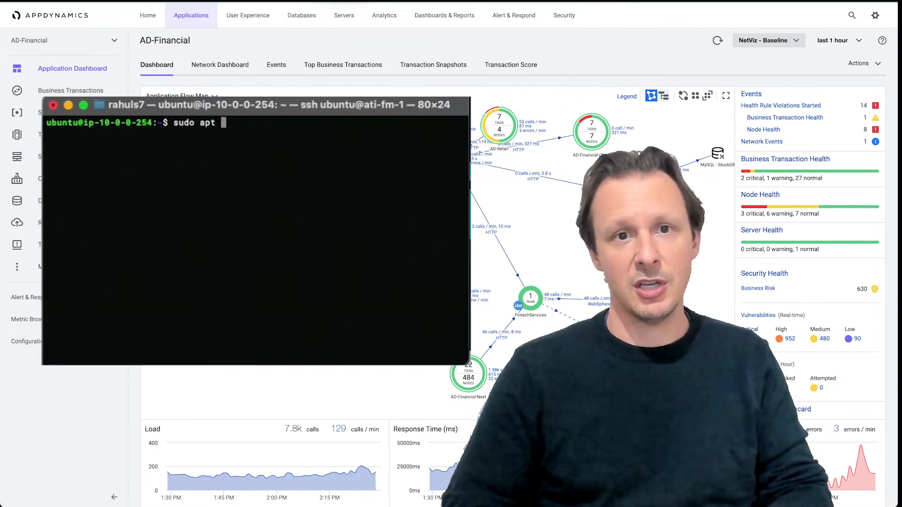
type("install appd")
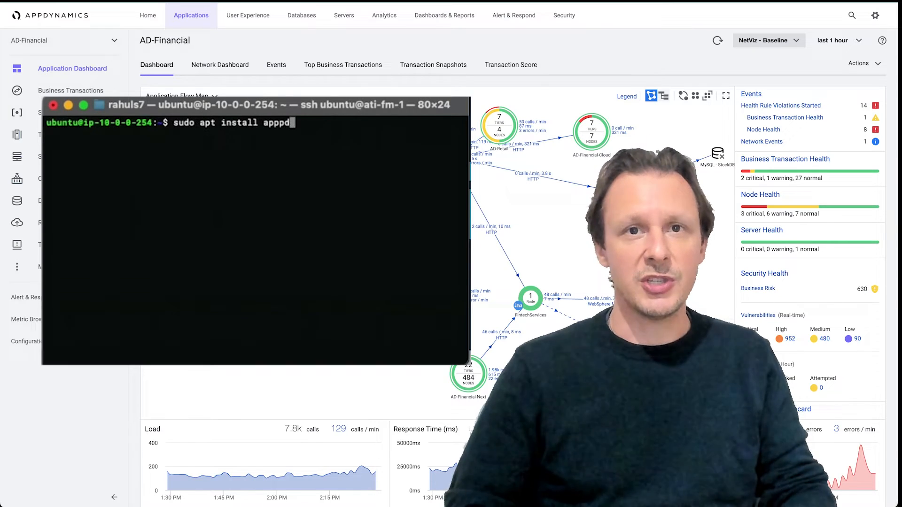
type("s")
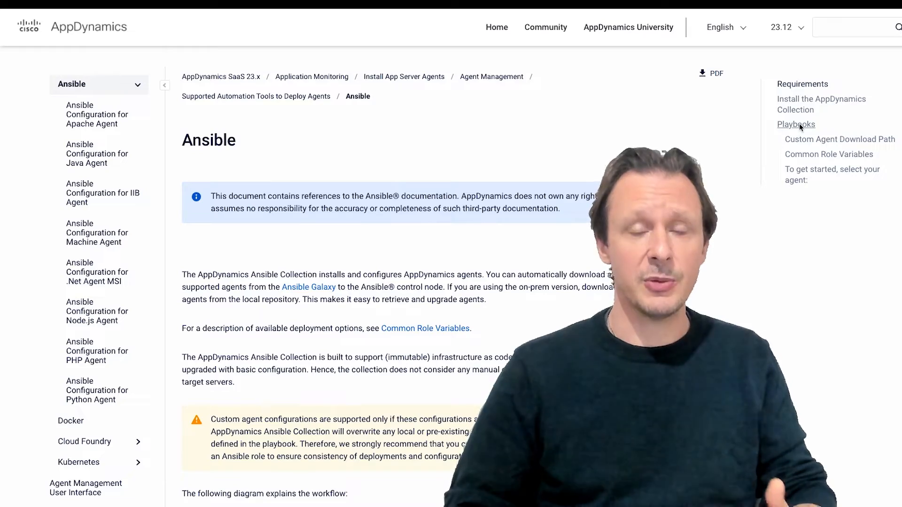
Step: Navigate via the breadcrumb to Supported Automation Tools to Deploy Agents, then return to the controller Home
left_click(796, 124)
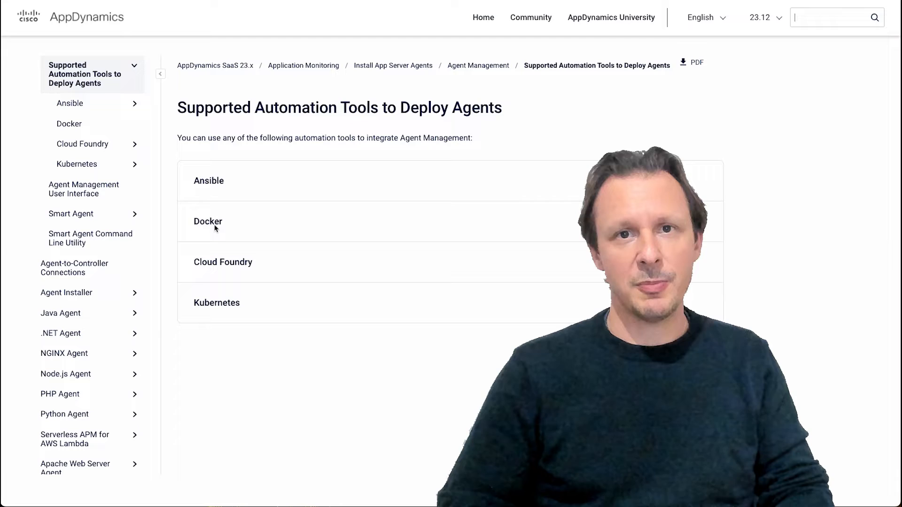
left_click(208, 222)
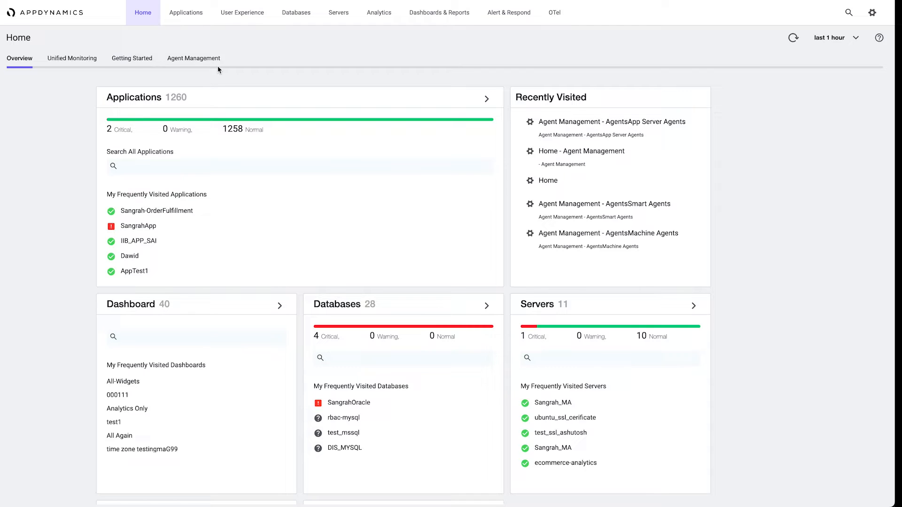
mouse_move(191, 69)
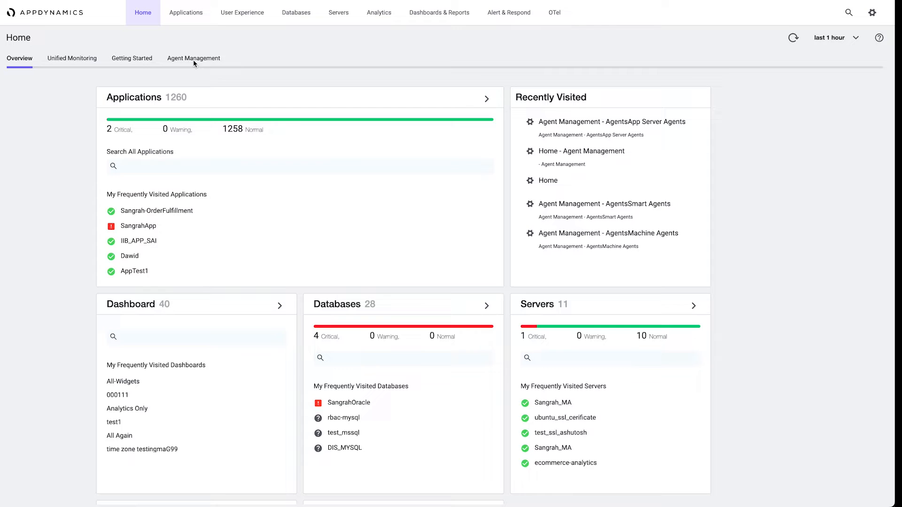
mouse_move(869, 22)
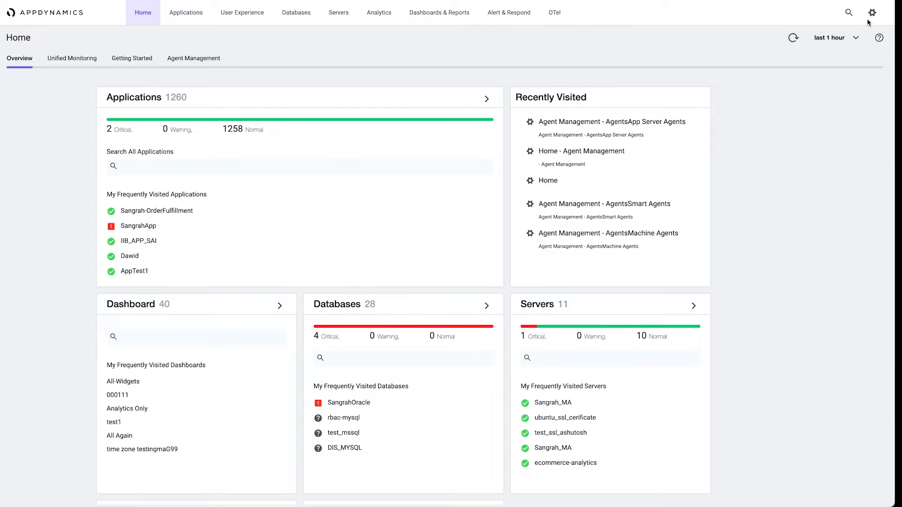
Step: From the settings gear, go to Agent Management under Admin
left_click(883, 12)
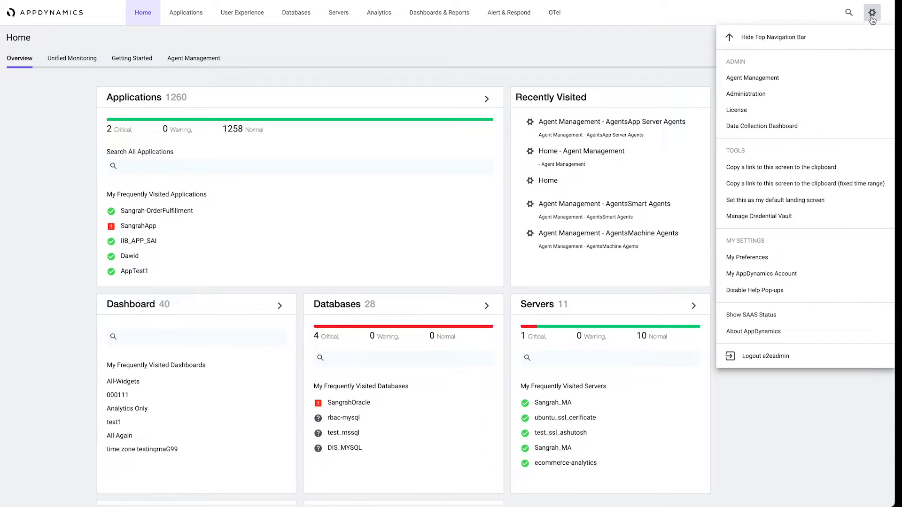
left_click(752, 78)
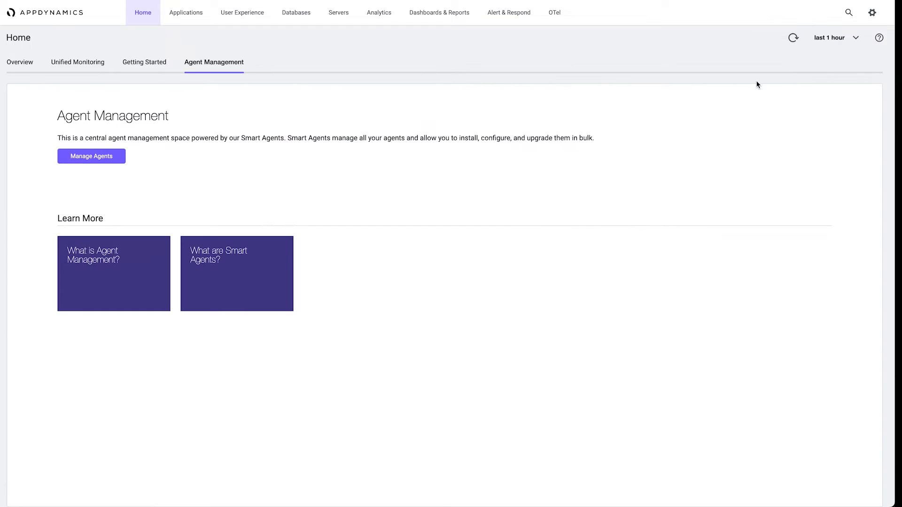
mouse_move(244, 203)
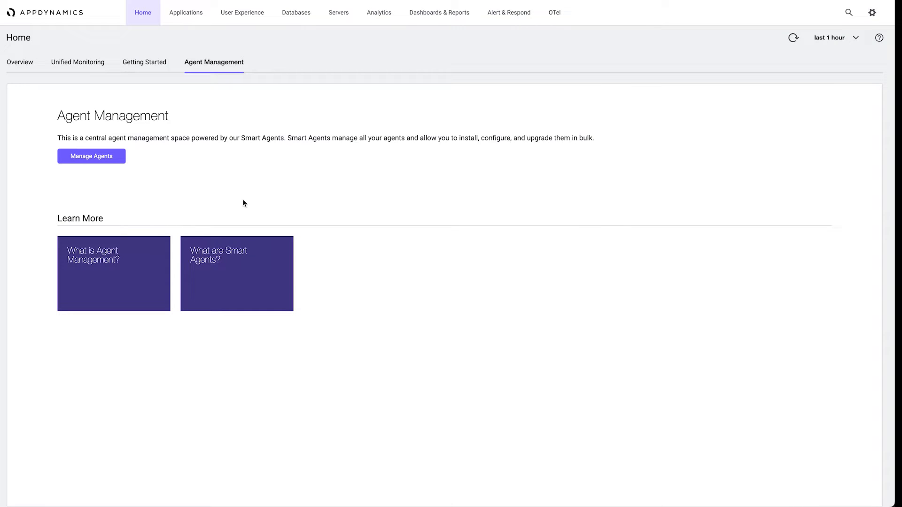
mouse_move(49, 231)
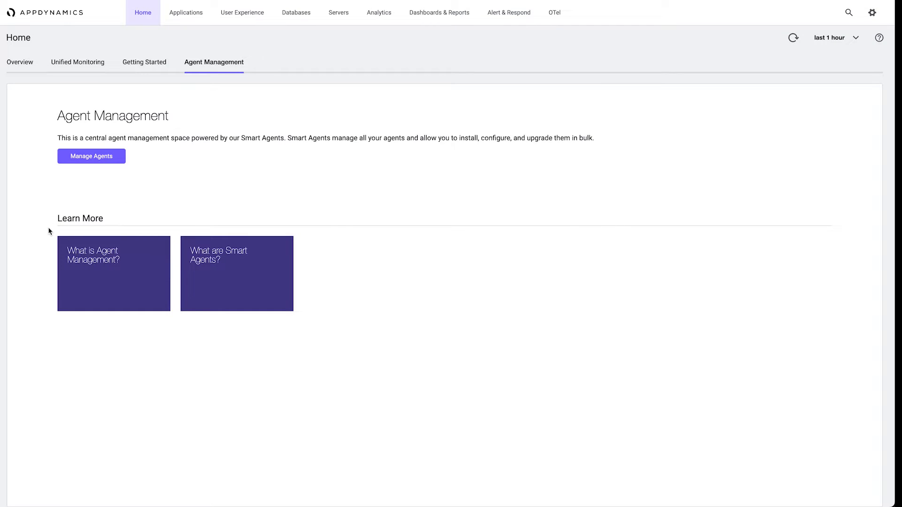
mouse_move(72, 196)
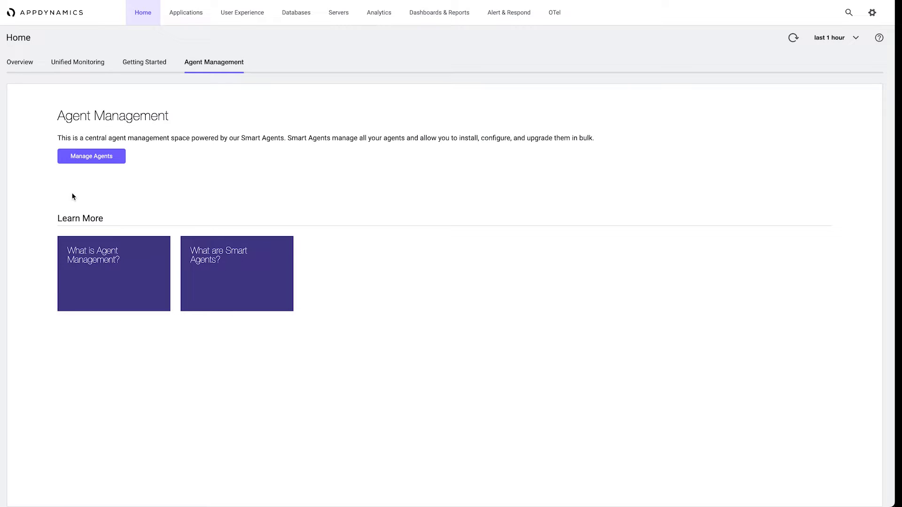
Step: Use Manage Agents to list App Server Agents with their versions and update statuses
left_click(91, 156)
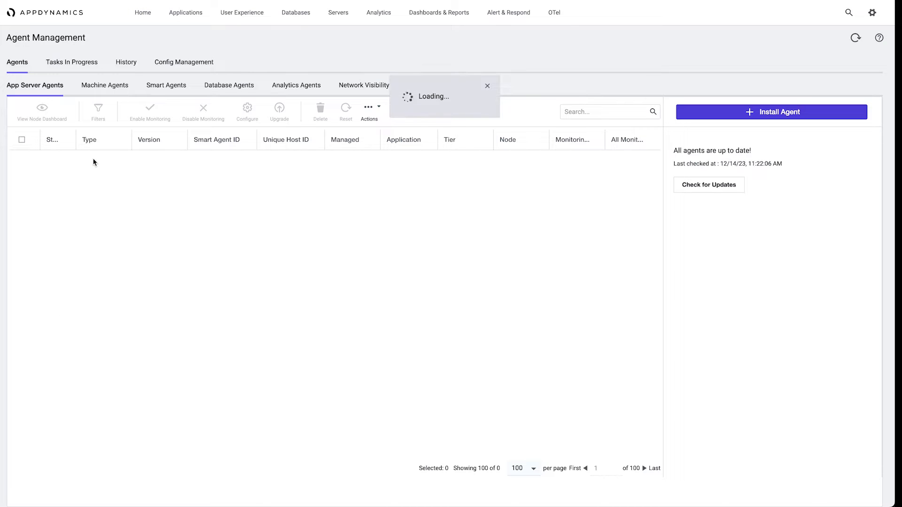
left_click(708, 185)
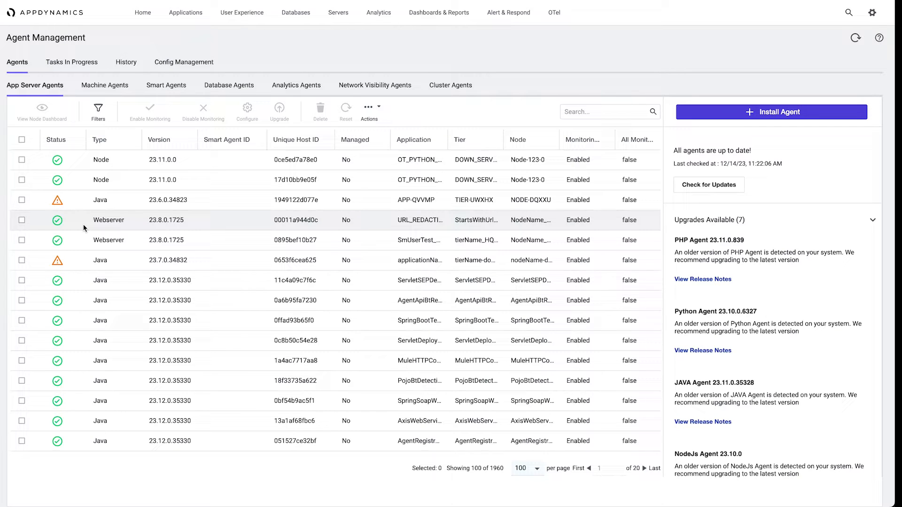
mouse_move(75, 198)
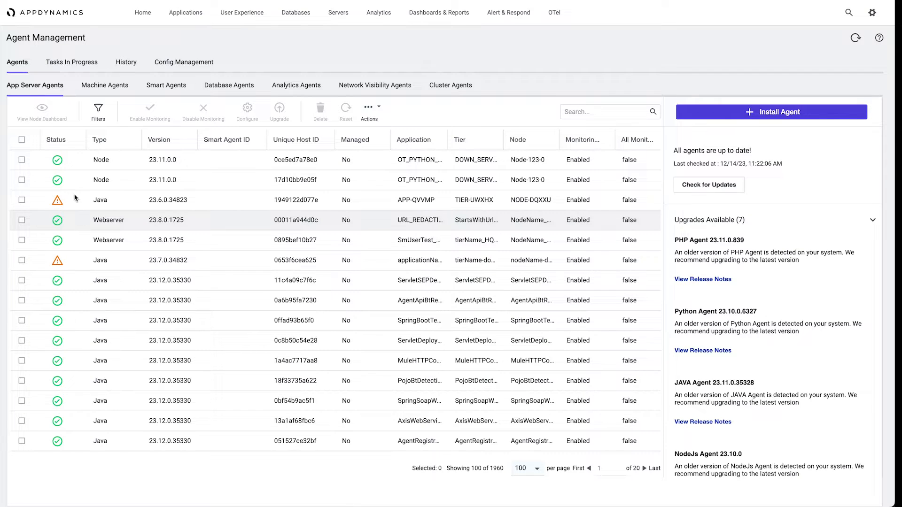
mouse_move(57, 180)
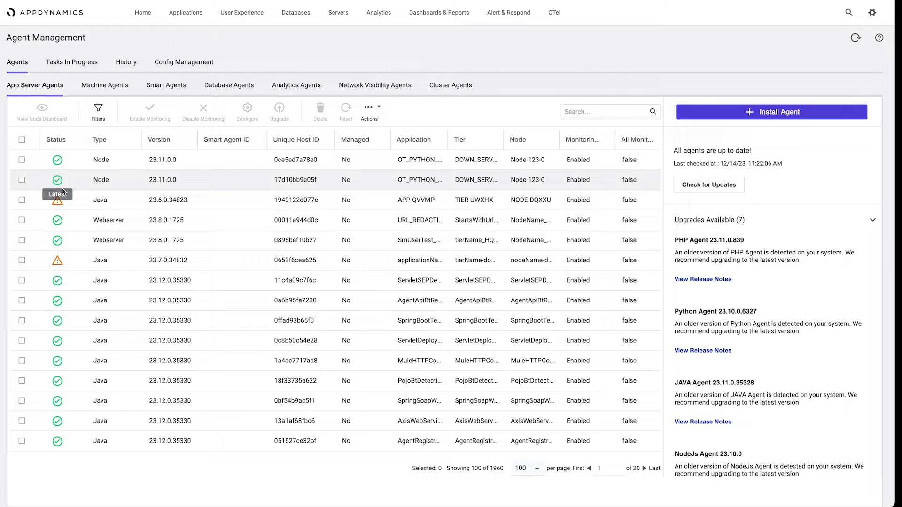
mouse_move(57, 179)
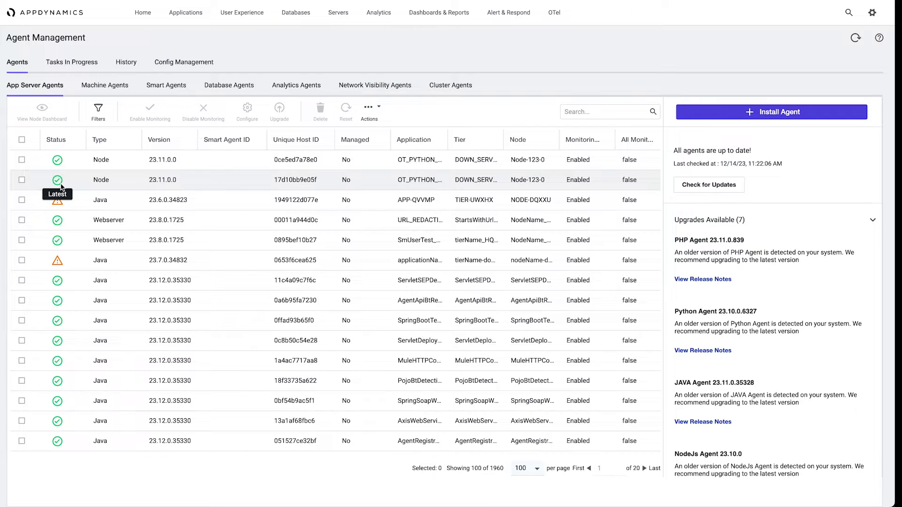
mouse_move(57, 199)
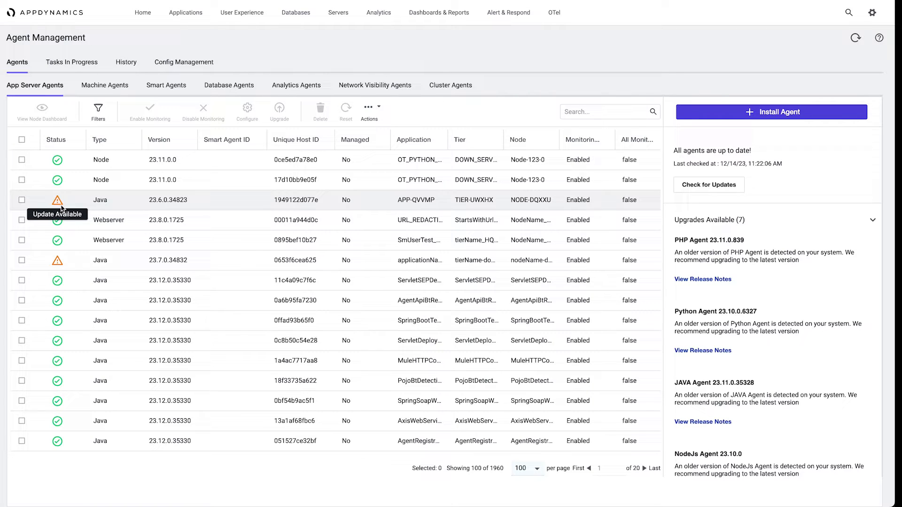
mouse_move(332, 255)
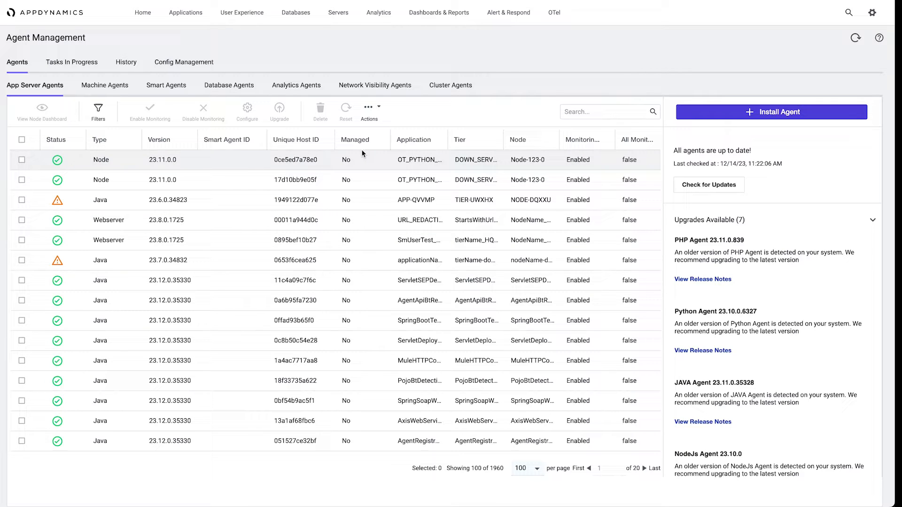
mouse_move(361, 188)
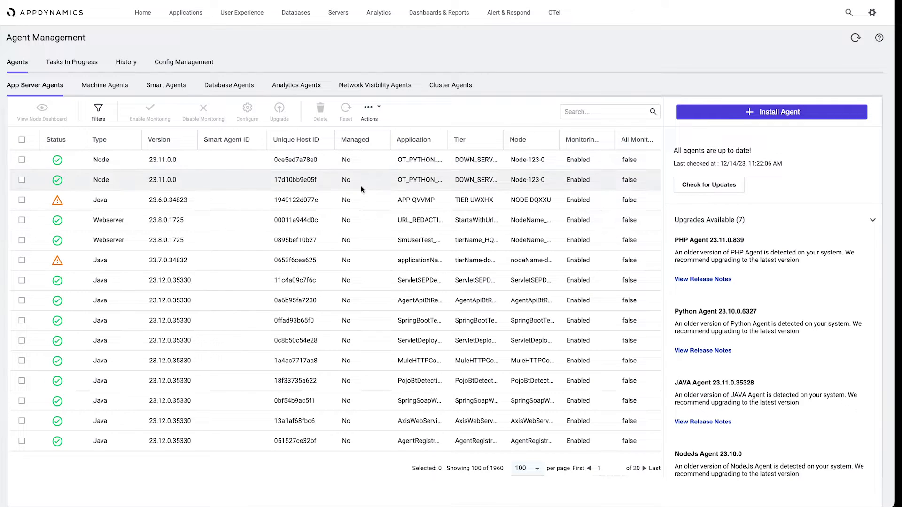
mouse_move(363, 409)
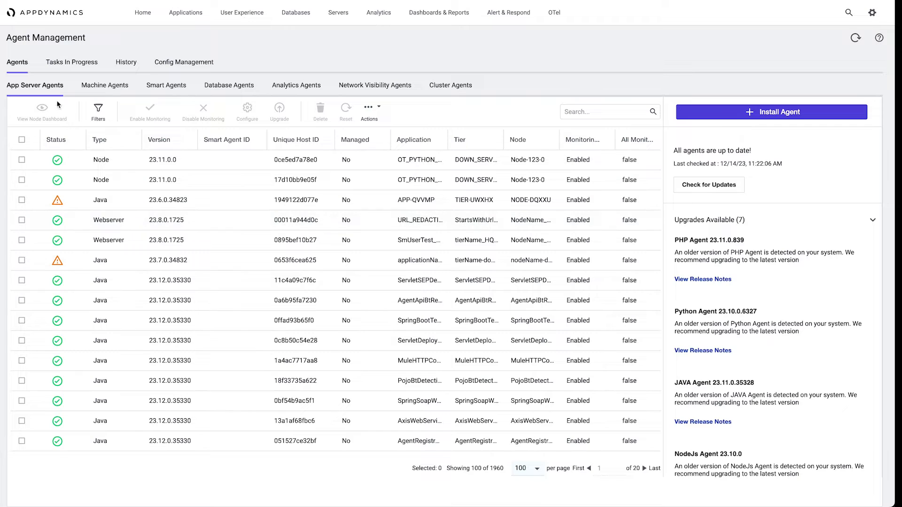
Step: Add a Managed filter set to Unmanaged and apply it, leaving 1937 unmanaged agents
left_click(98, 110)
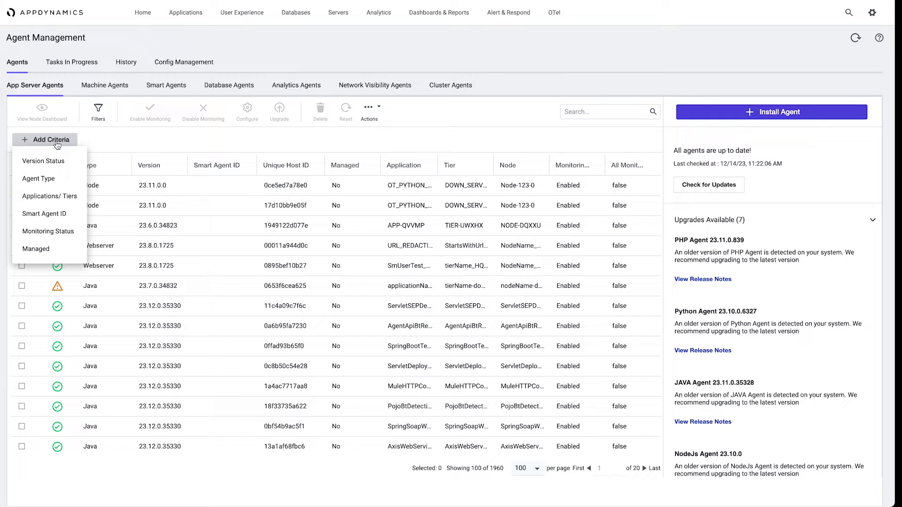
left_click(36, 248)
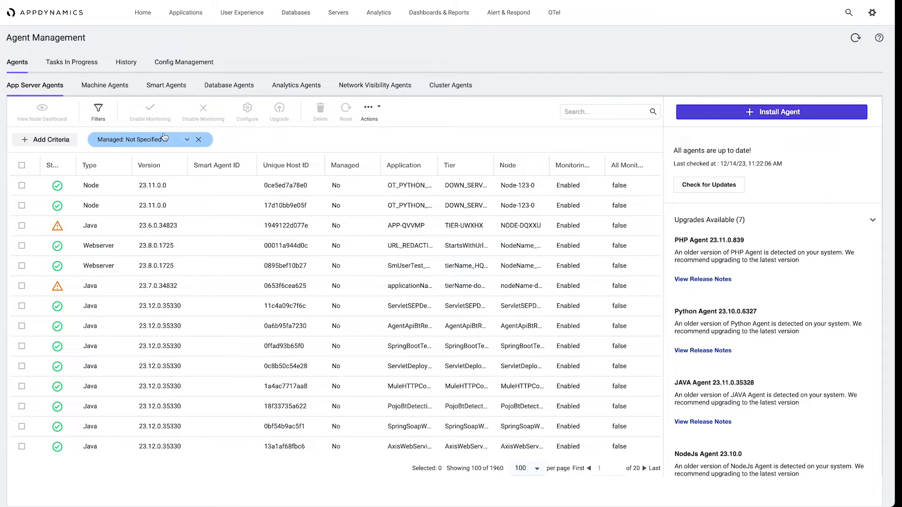
left_click(185, 139)
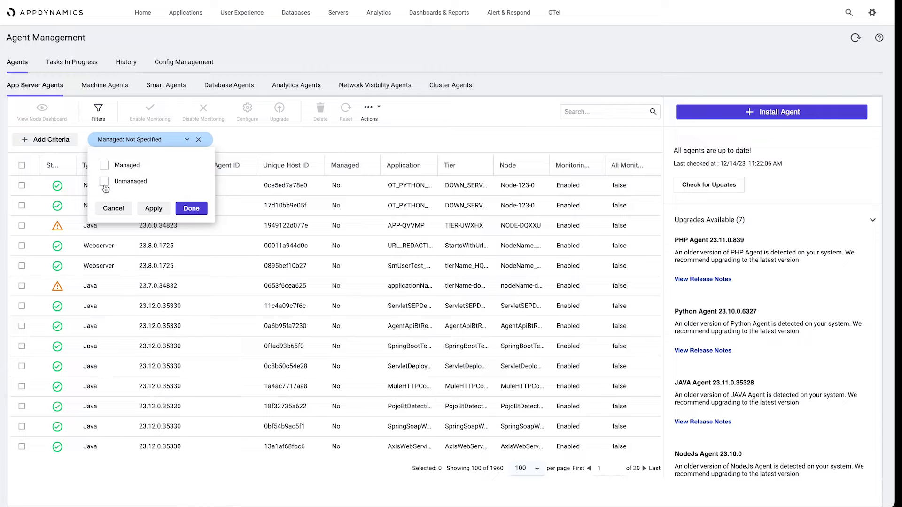
left_click(104, 181)
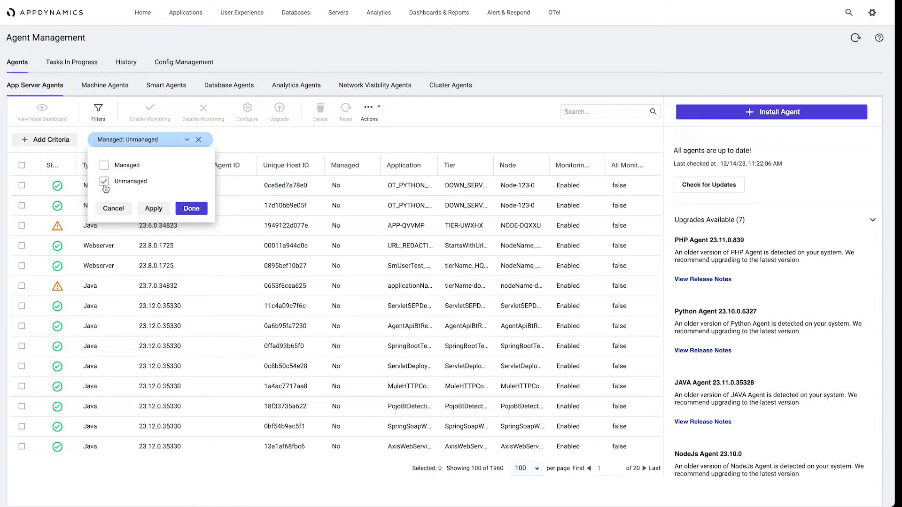
mouse_move(95, 174)
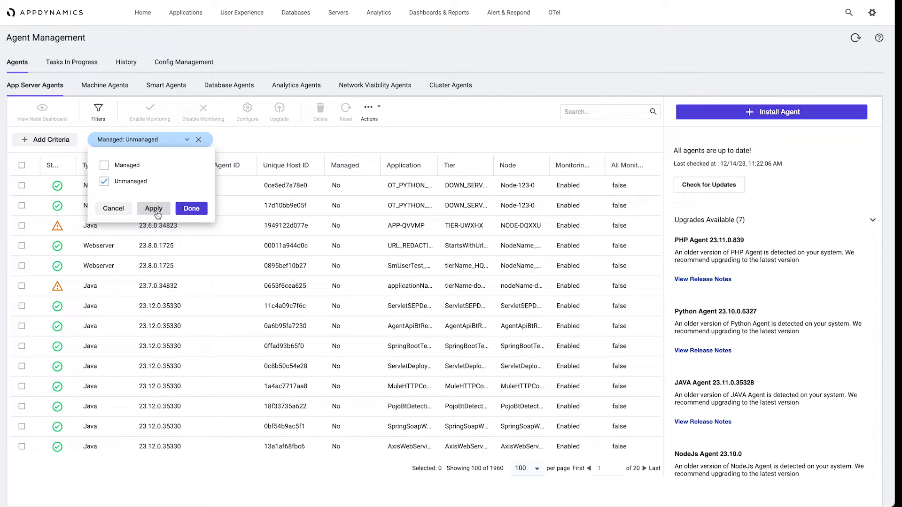
left_click(153, 209)
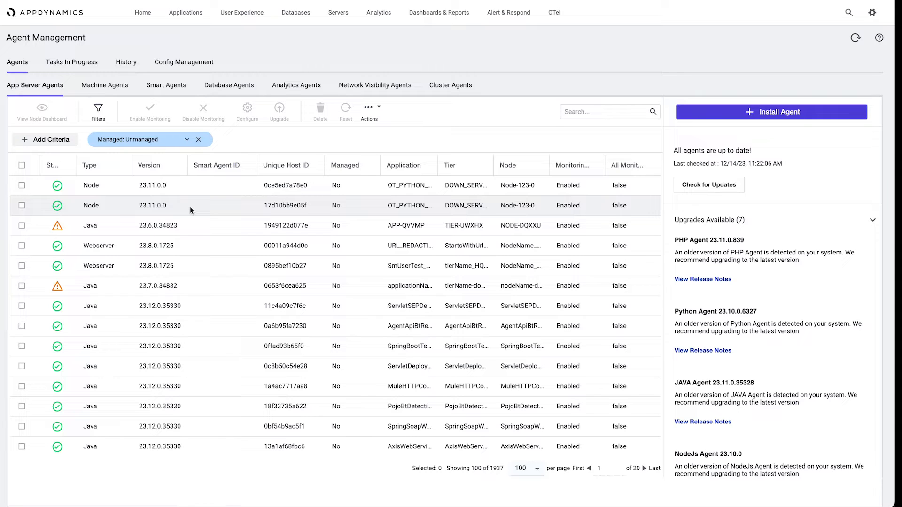
Step: Switch the Managed filter from Unmanaged to Managed and apply, showing 24 agents with available upgrades
left_click(186, 139)
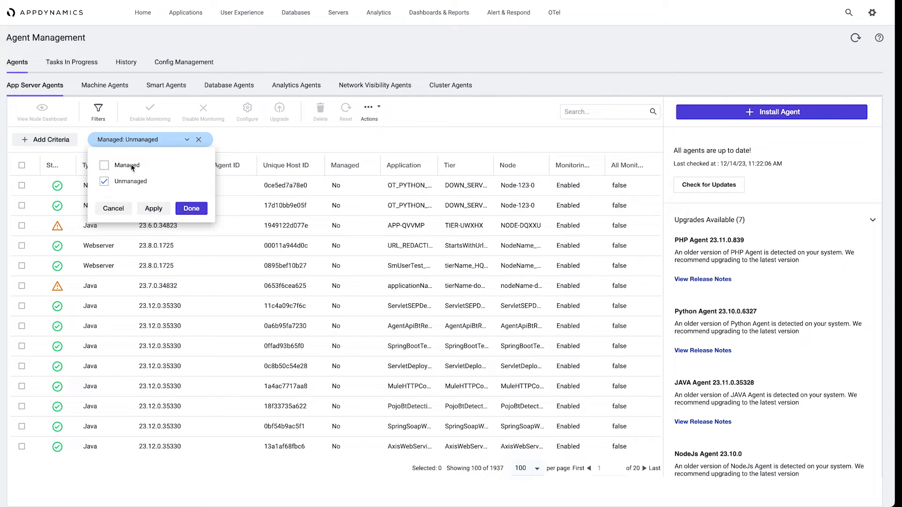
left_click(104, 182)
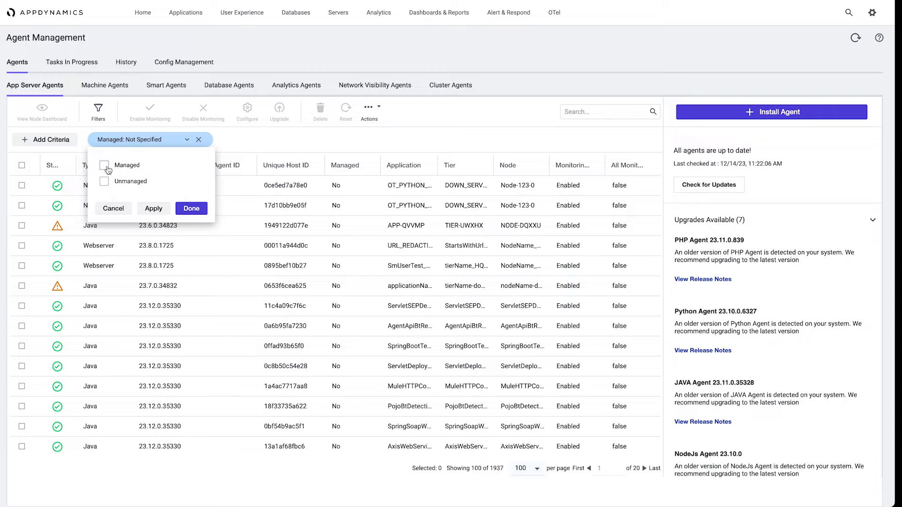
left_click(105, 165)
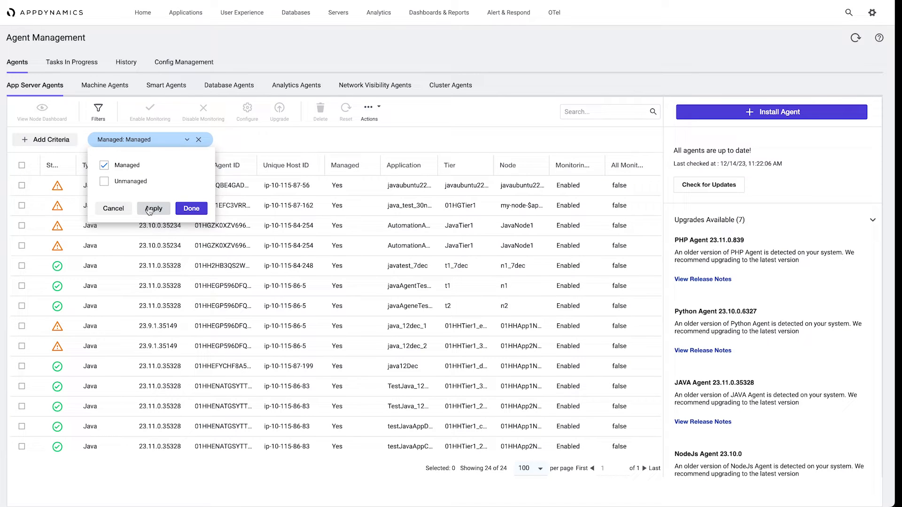
left_click(191, 209)
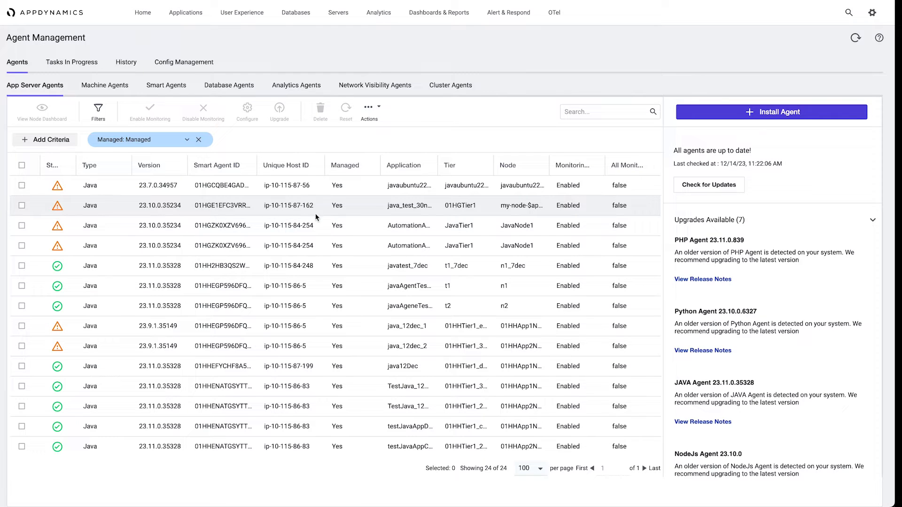
mouse_move(50, 214)
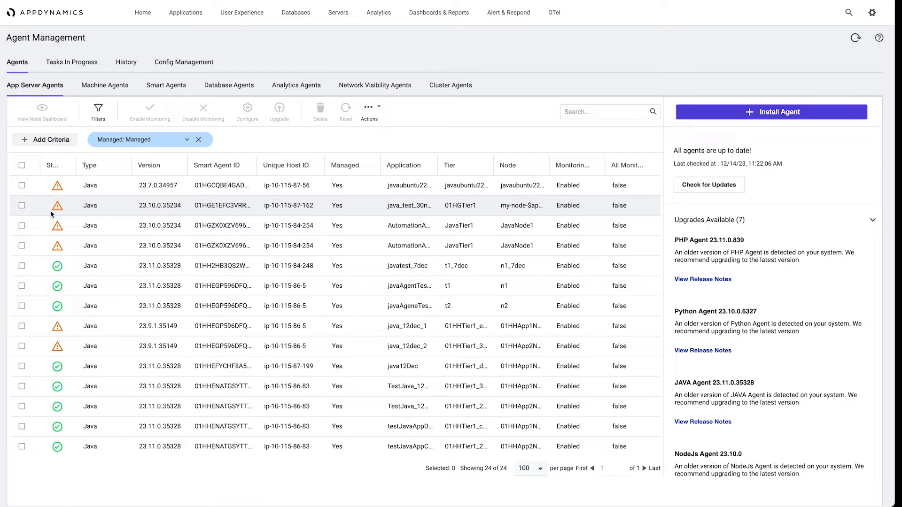
mouse_move(27, 185)
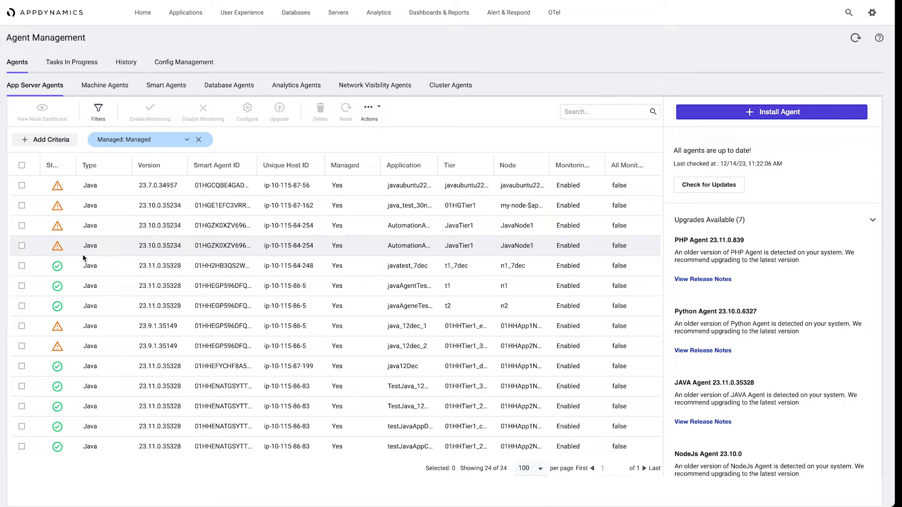
mouse_move(61, 257)
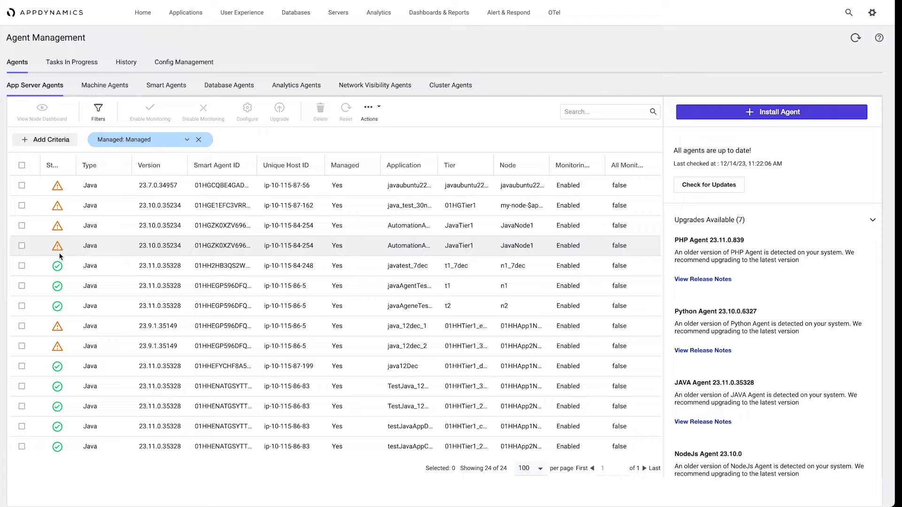
mouse_move(57, 245)
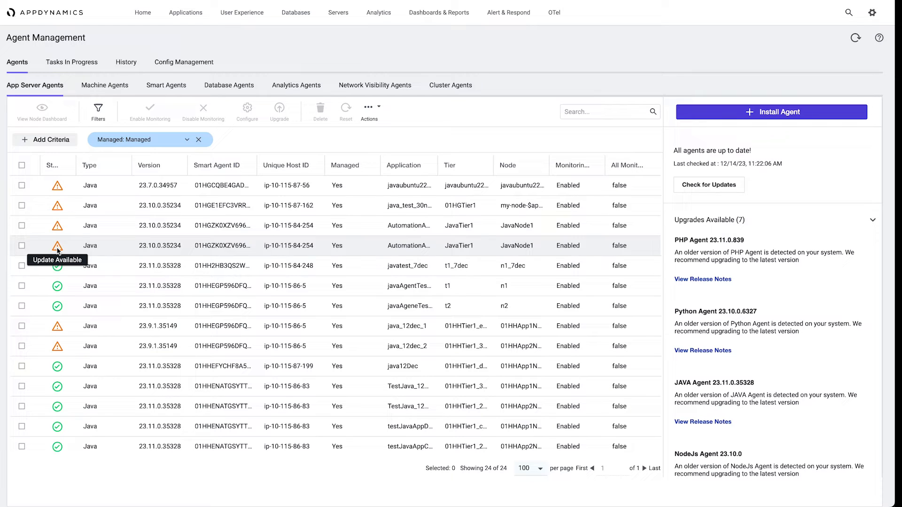
mouse_move(727, 303)
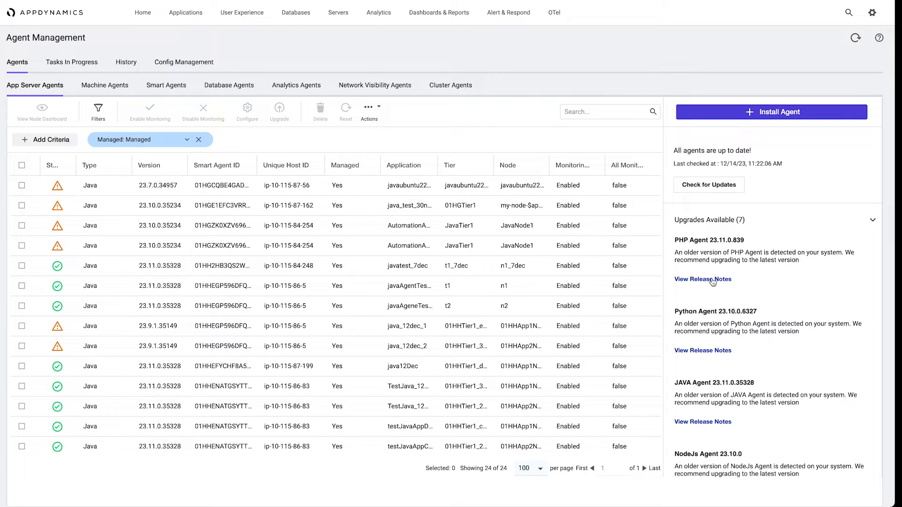
scroll("down", 3)
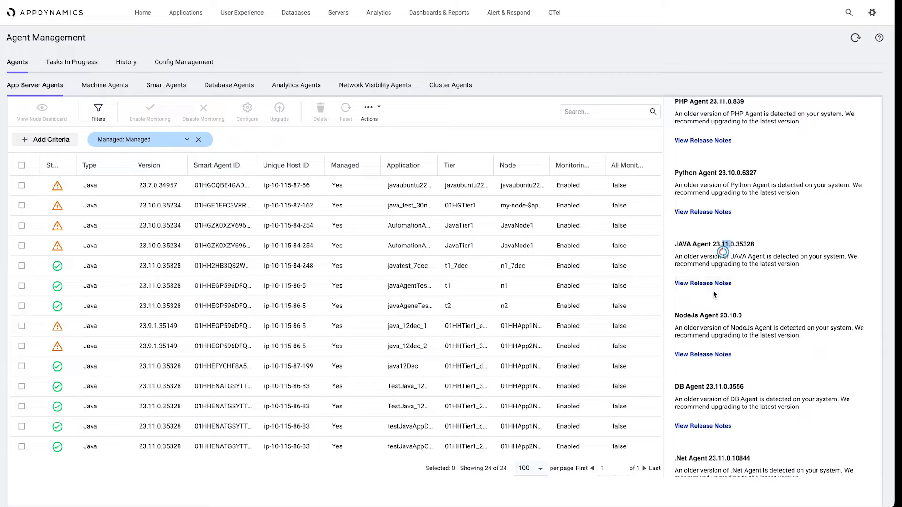
mouse_move(703, 283)
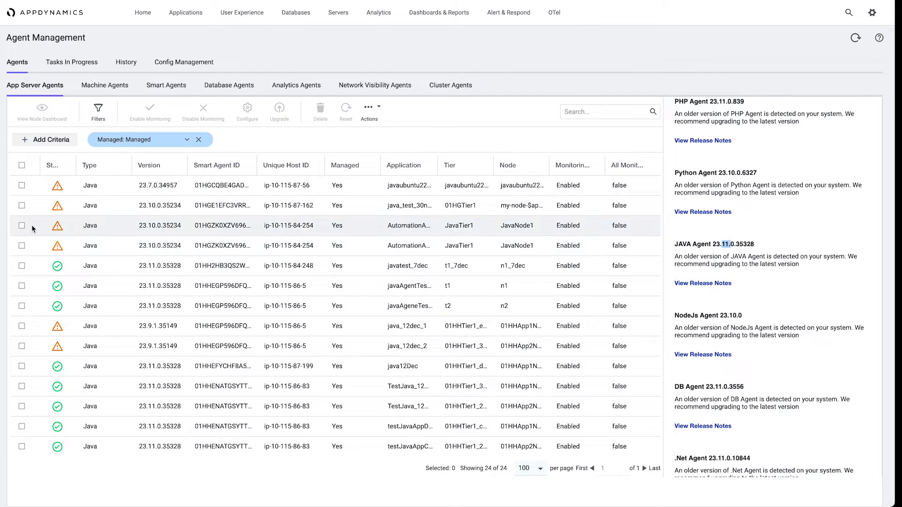
mouse_move(32, 220)
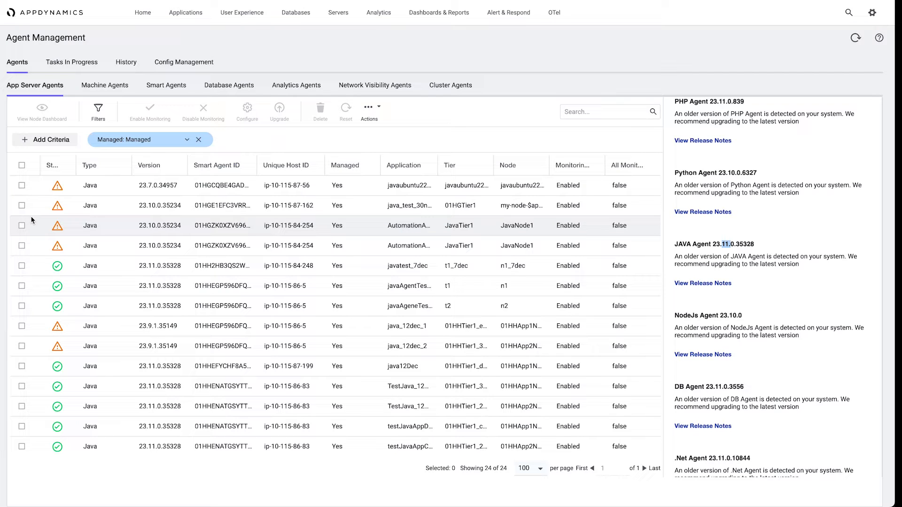
Step: Select the four agents flagged Update Available and launch Upgrade from the toolbar
left_click(22, 185)
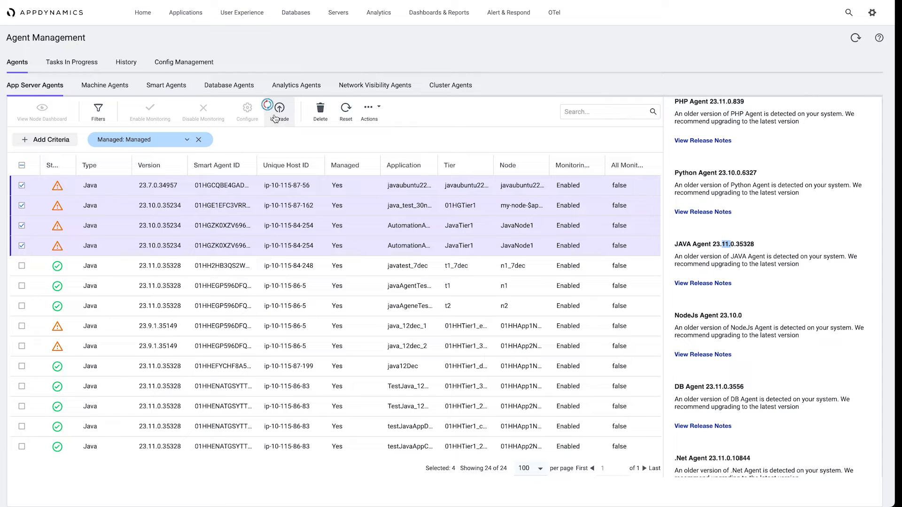
left_click(280, 108)
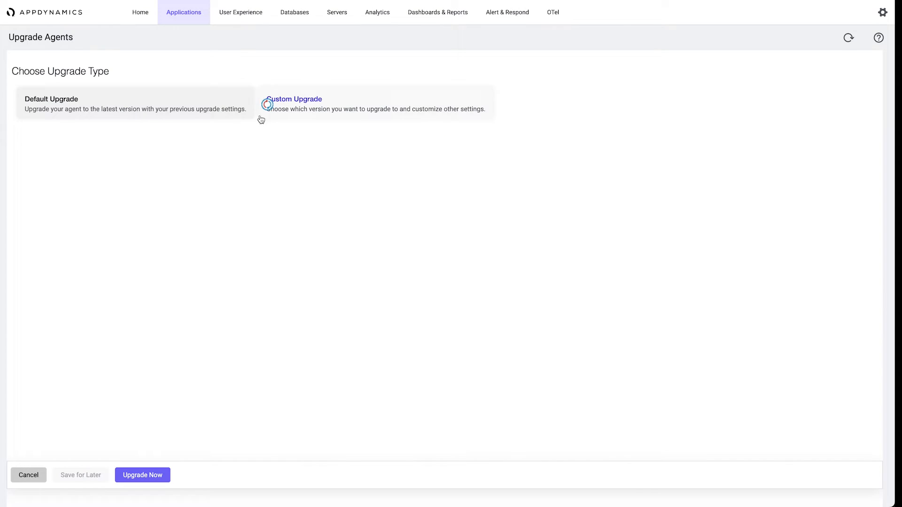
Step: Pick Default Upgrade to latest version 23.11.0.35328 from the AppDynamics Portal, reusing existing config
left_click(135, 103)
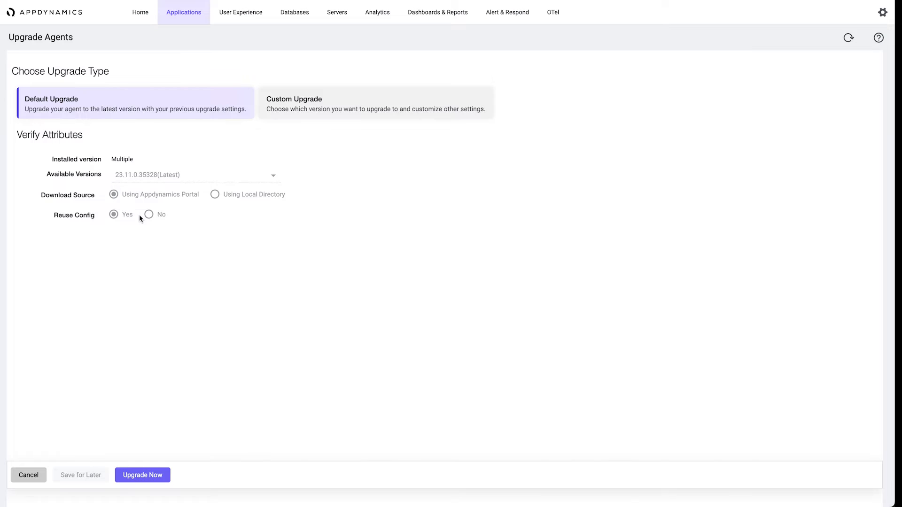
mouse_move(130, 183)
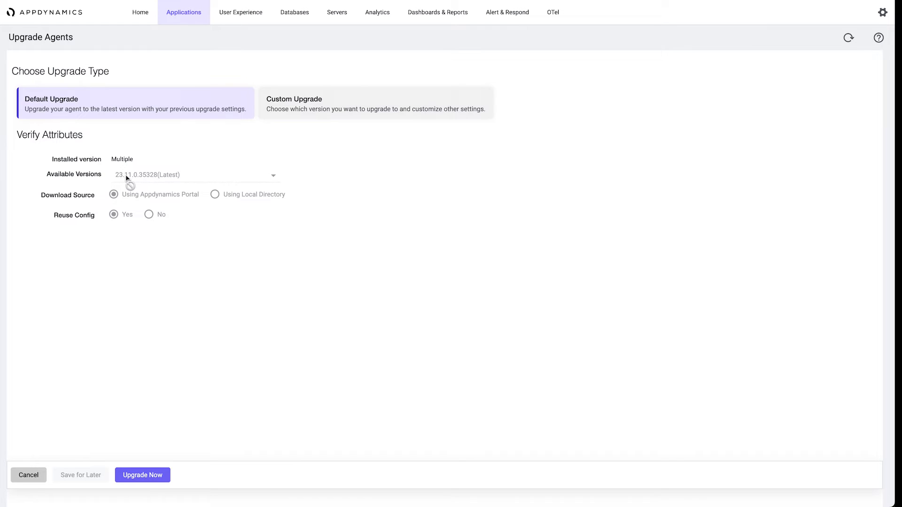
mouse_move(133, 183)
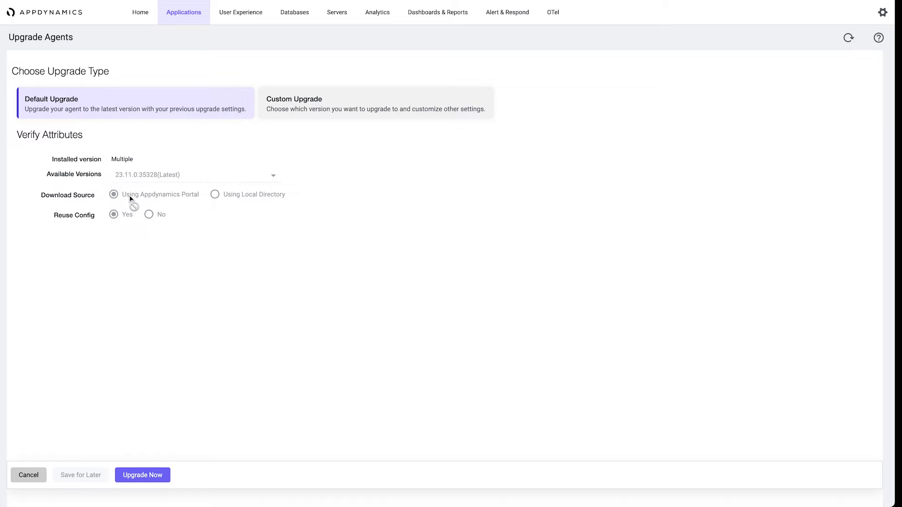
mouse_move(100, 231)
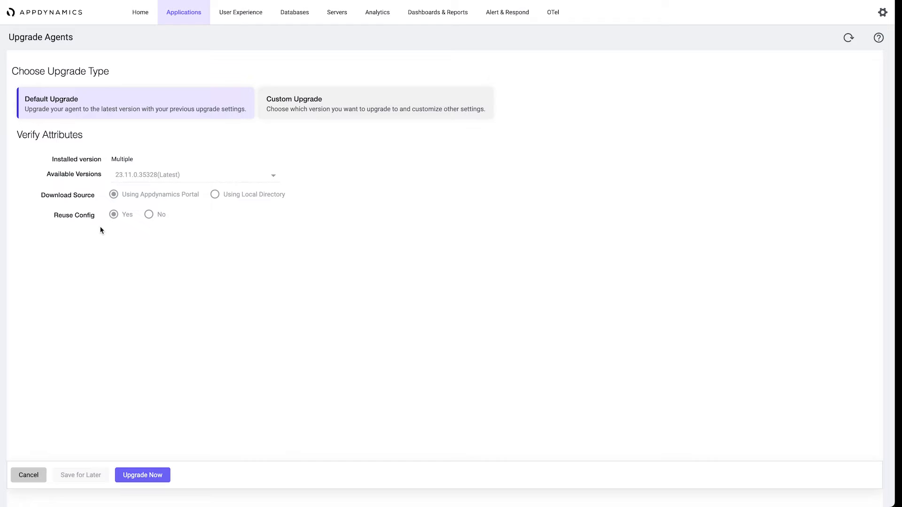
mouse_move(138, 227)
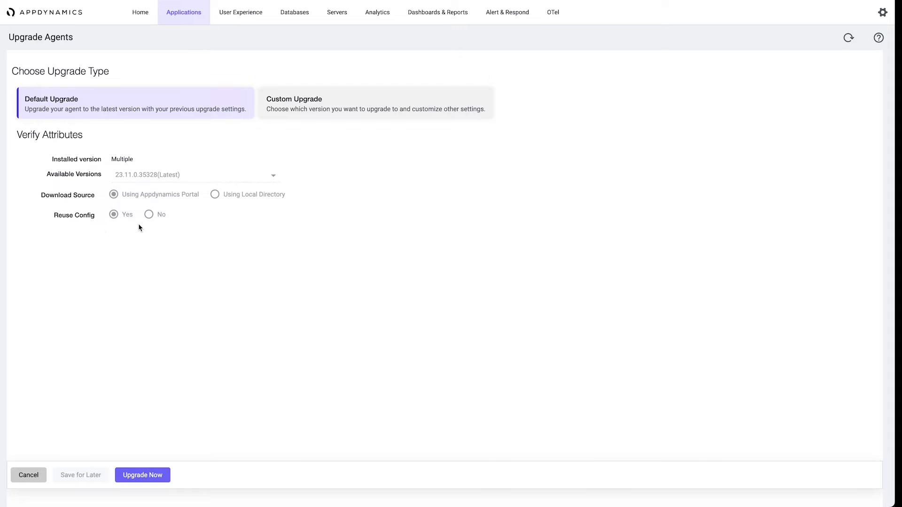
Step: Explore Custom Upgrade with version 23.10.0.35234 and no config reuse, then revert to Default Upgrade
left_click(375, 103)
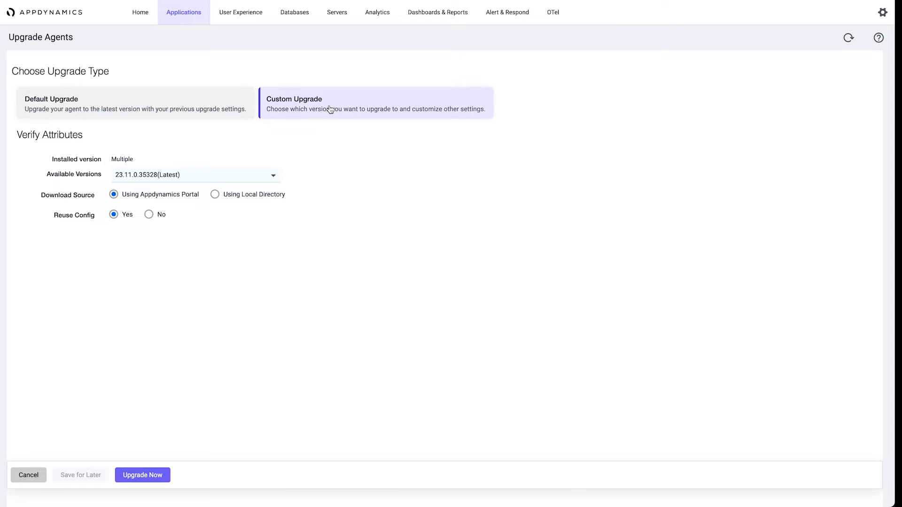
mouse_move(282, 163)
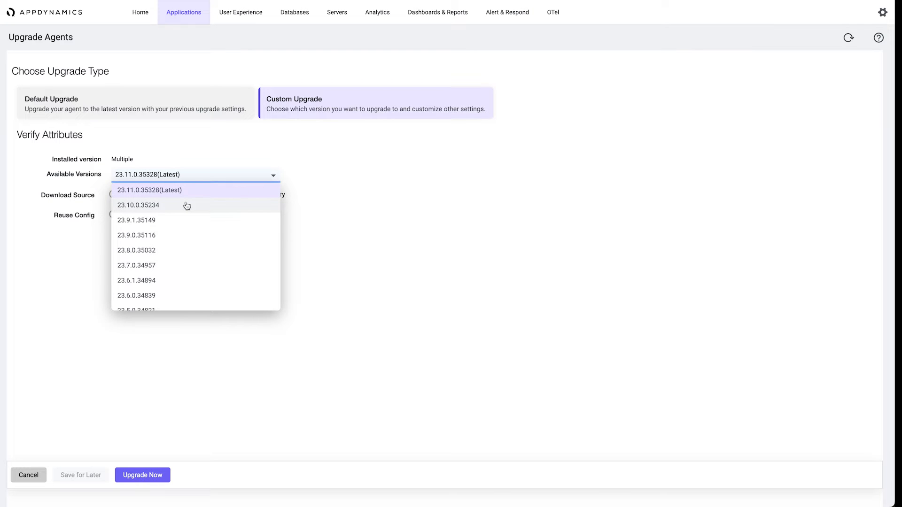
mouse_move(134, 214)
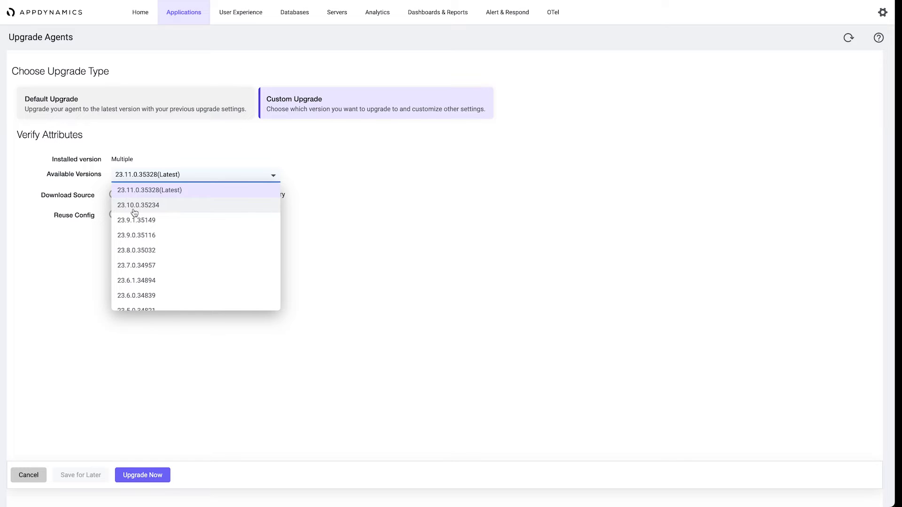
mouse_move(127, 240)
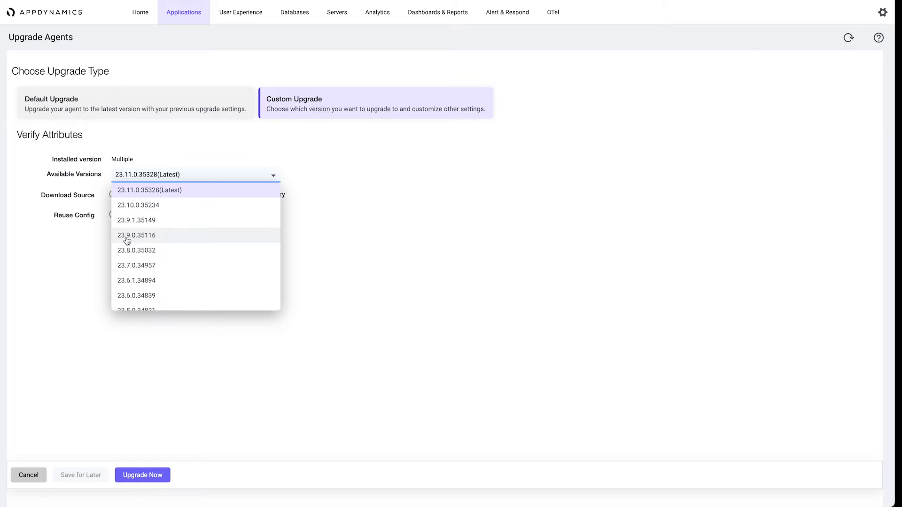
mouse_move(133, 205)
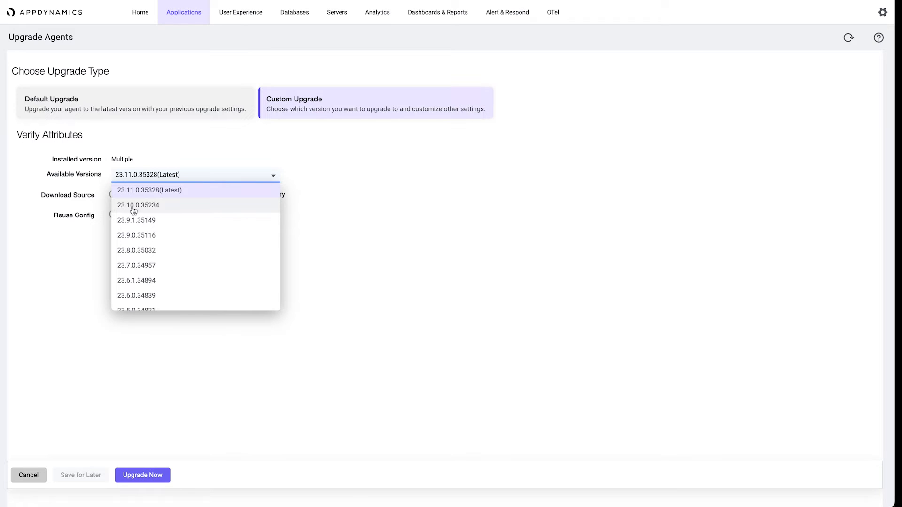
left_click(139, 205)
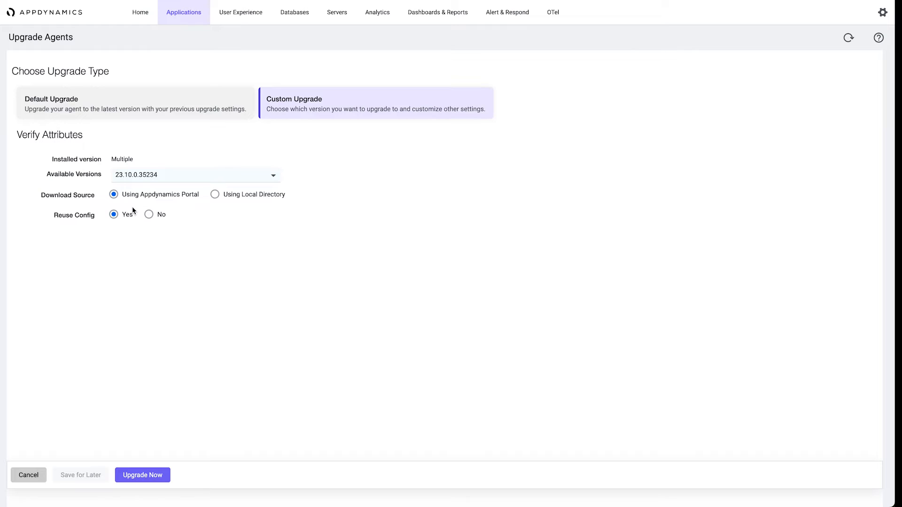
left_click(149, 214)
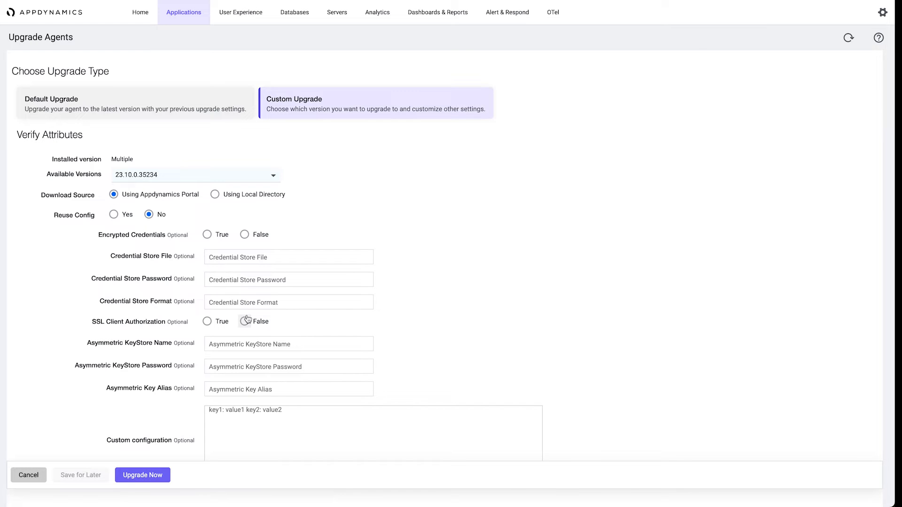
scroll("up", 3)
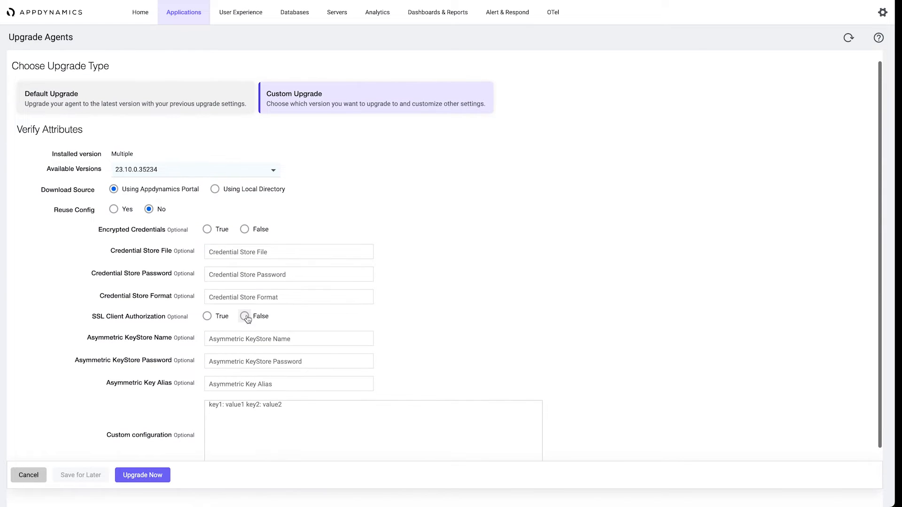
left_click(135, 103)
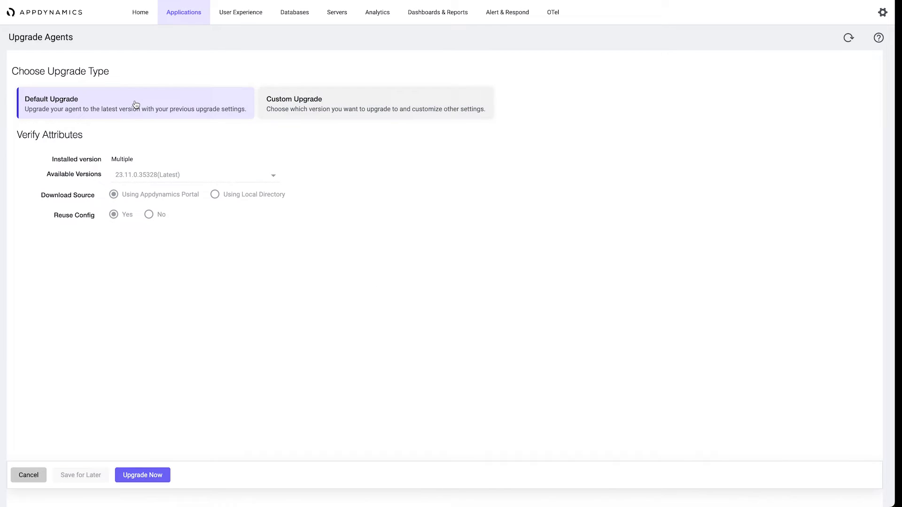
Step: Cancel the upgrade and confirm Exit Upgradation, returning to the App Server Agents list
left_click(142, 474)
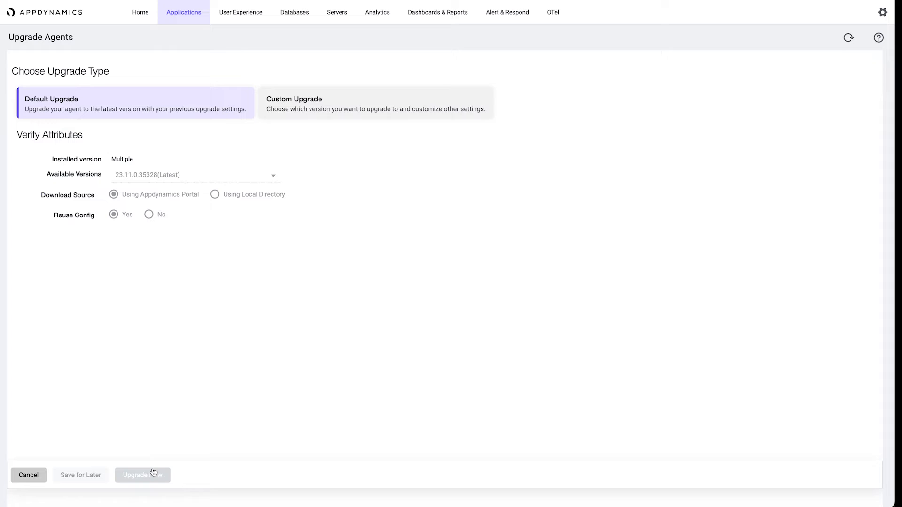
mouse_move(145, 482)
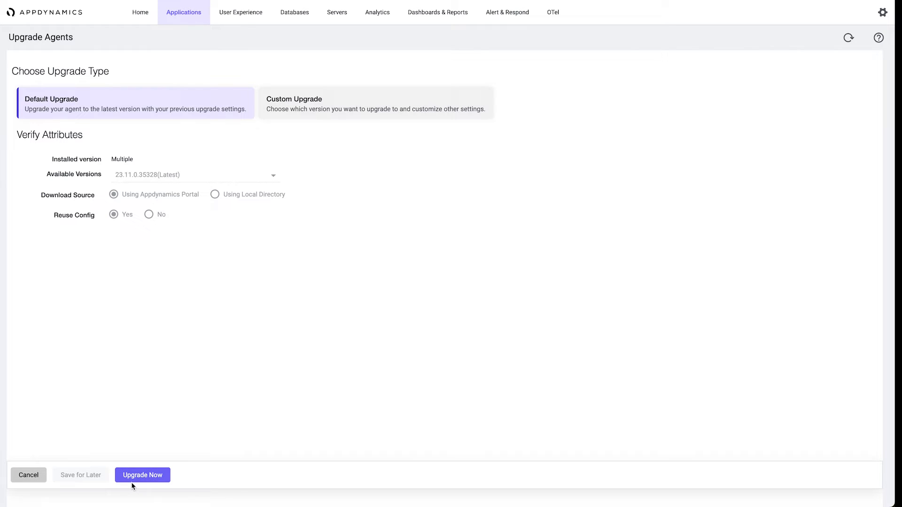
left_click(28, 474)
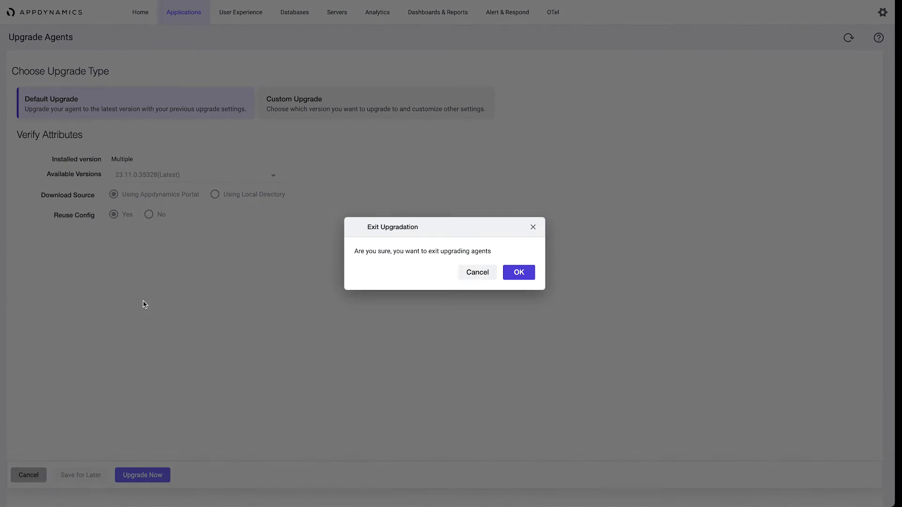
left_click(517, 272)
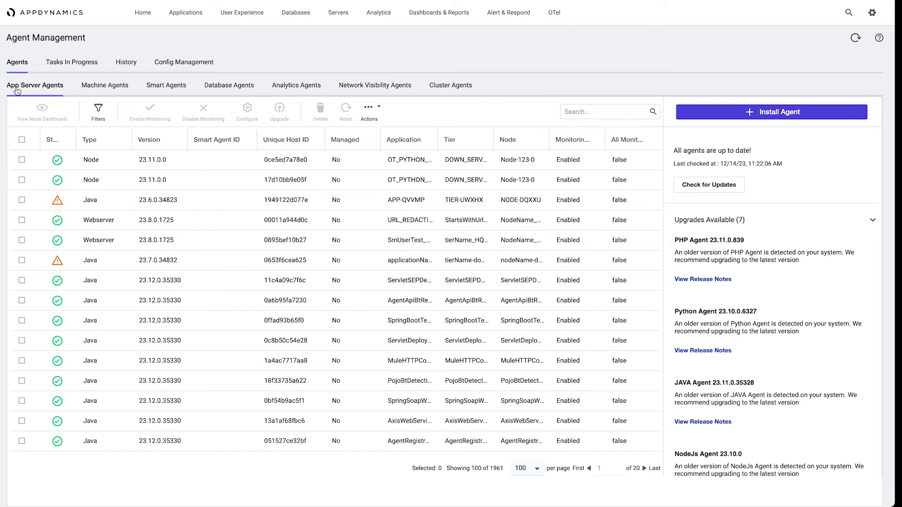
mouse_move(166, 86)
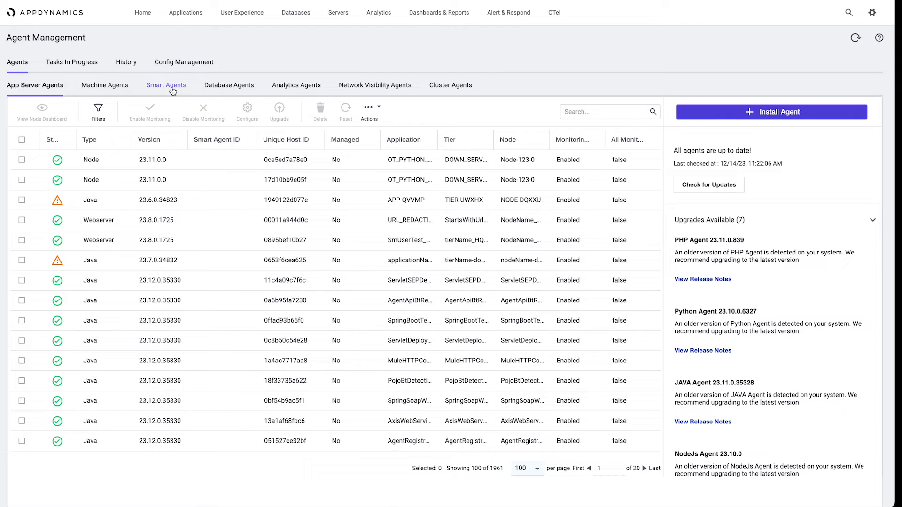
Step: Filter the Machine Agents list to Managed only (zero results), then return to App Server Agents
left_click(102, 86)
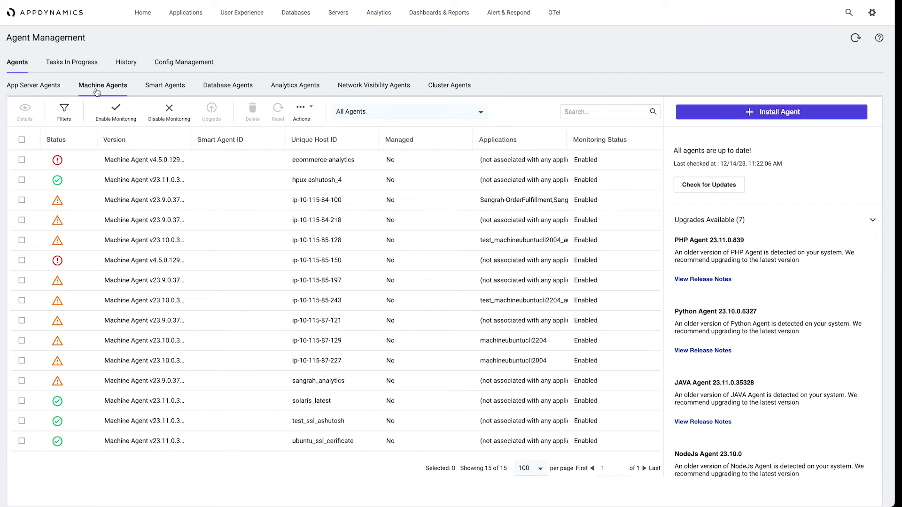
mouse_move(63, 165)
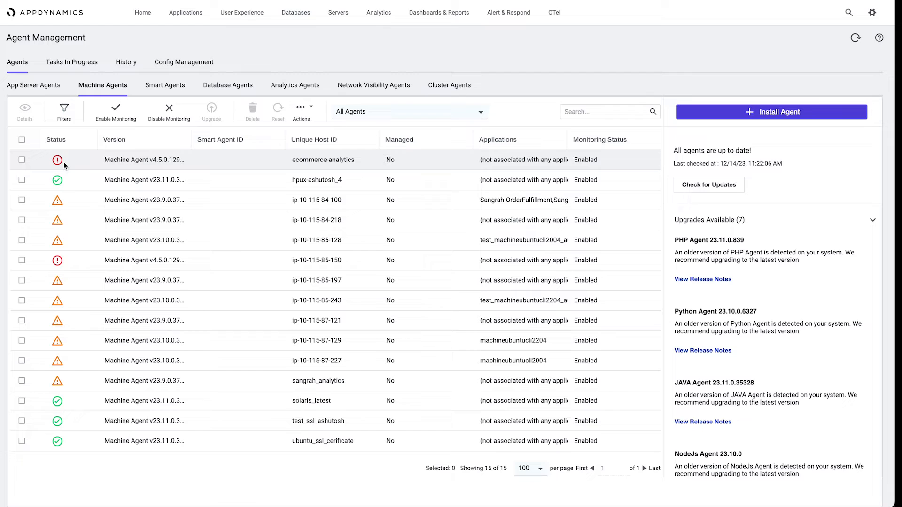
mouse_move(57, 160)
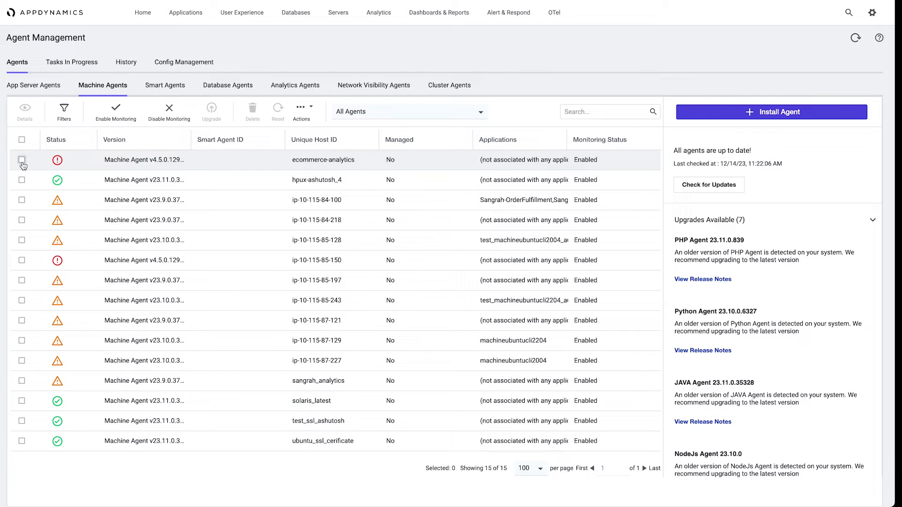
left_click(64, 111)
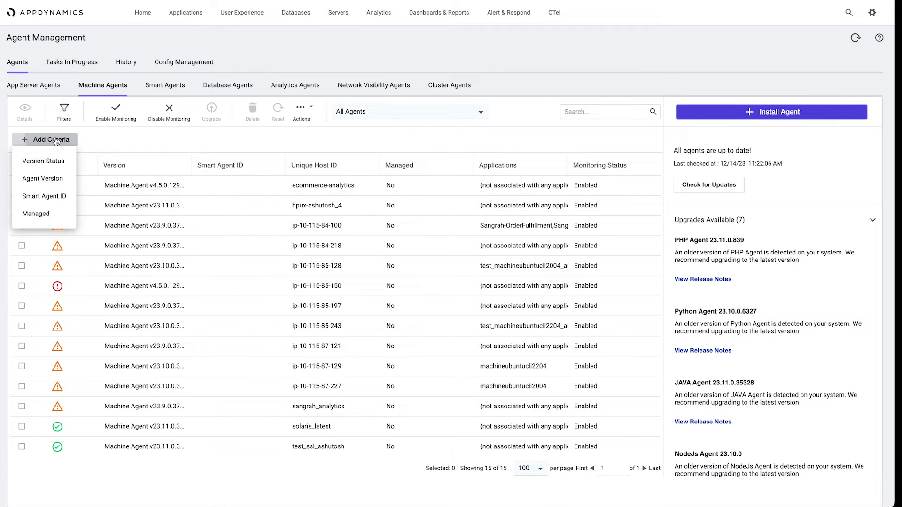
mouse_move(35, 213)
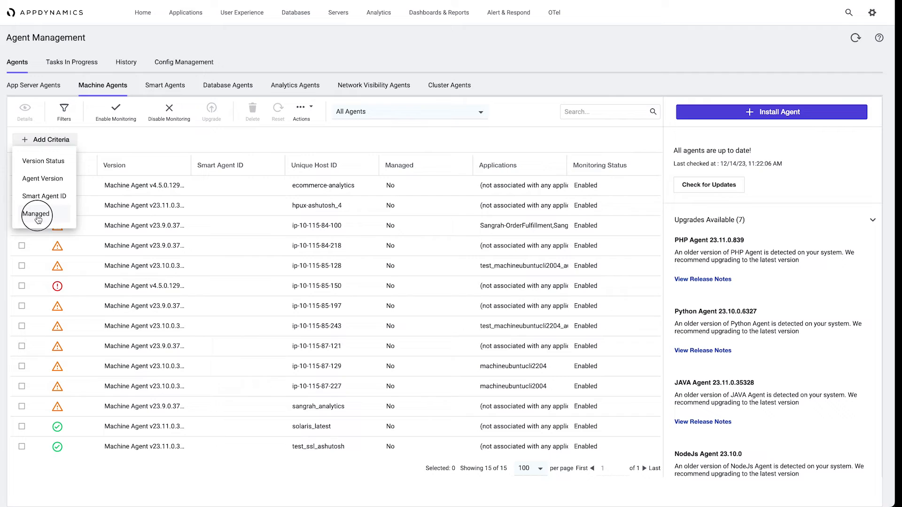
left_click(37, 214)
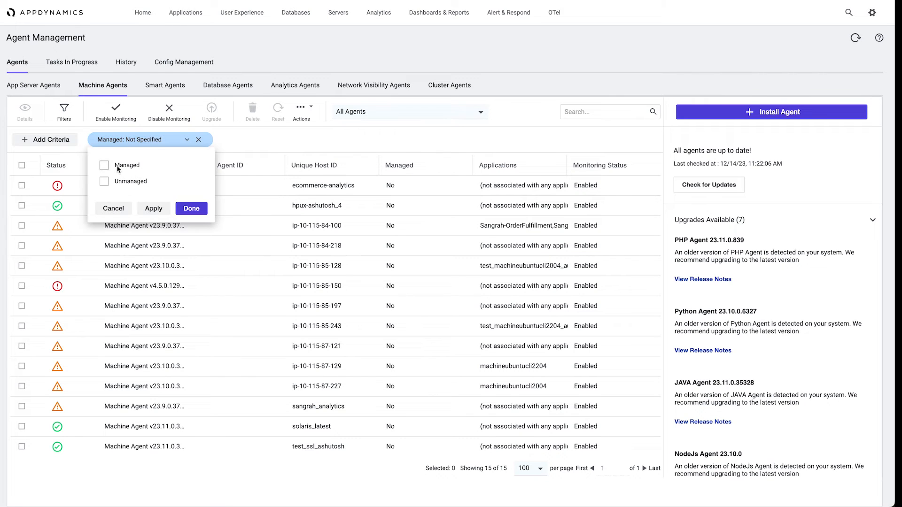
left_click(104, 166)
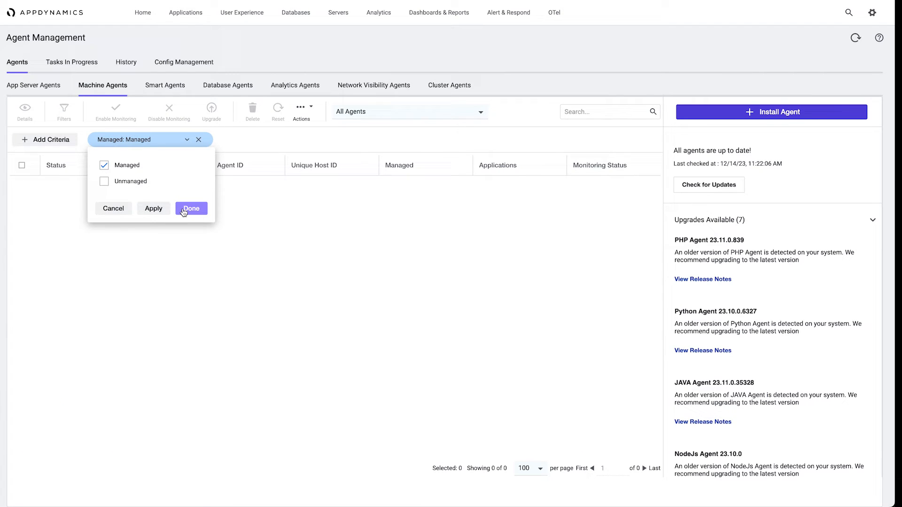
left_click(191, 209)
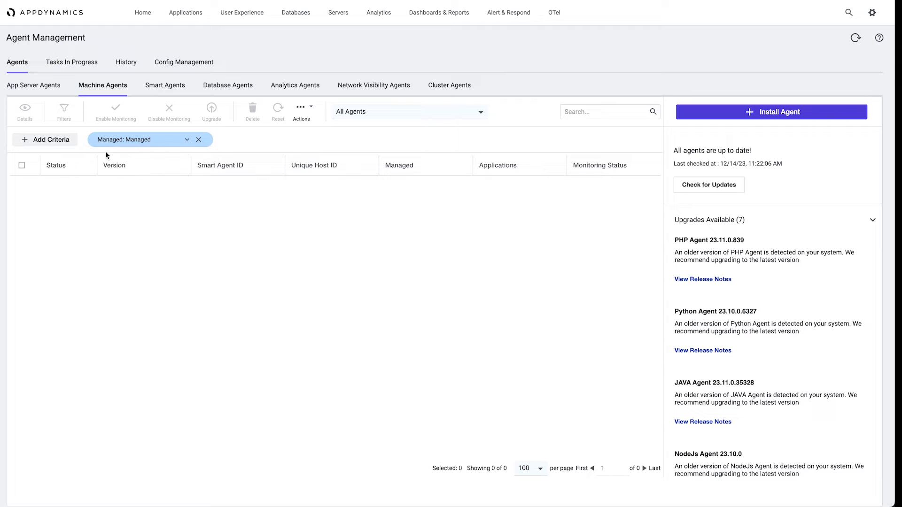
left_click(34, 85)
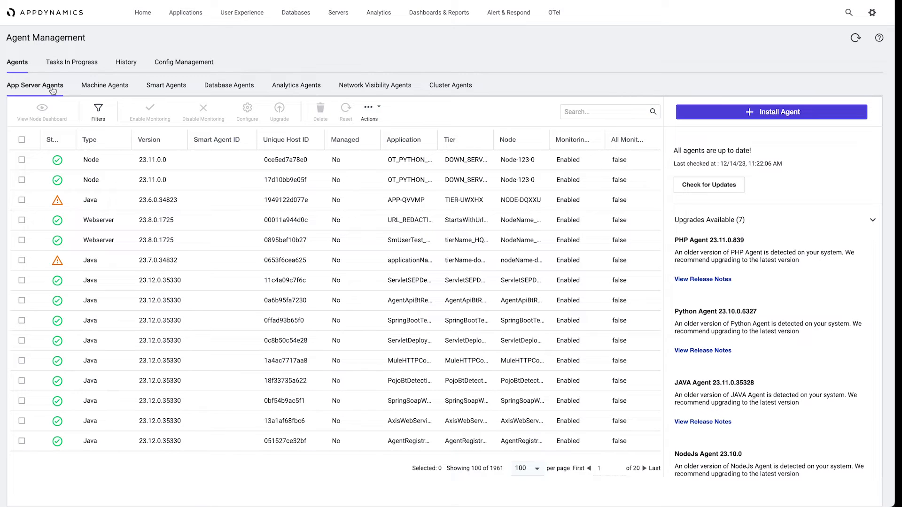
mouse_move(84, 199)
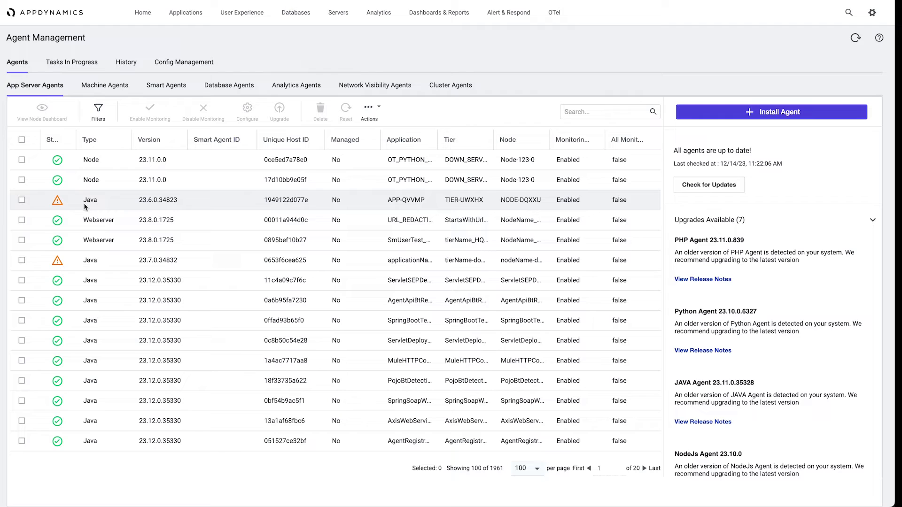
Step: Select the Node 23.11.0 and Java 23.6.0.34823 agents, then show the Smart Agents list
left_click(21, 220)
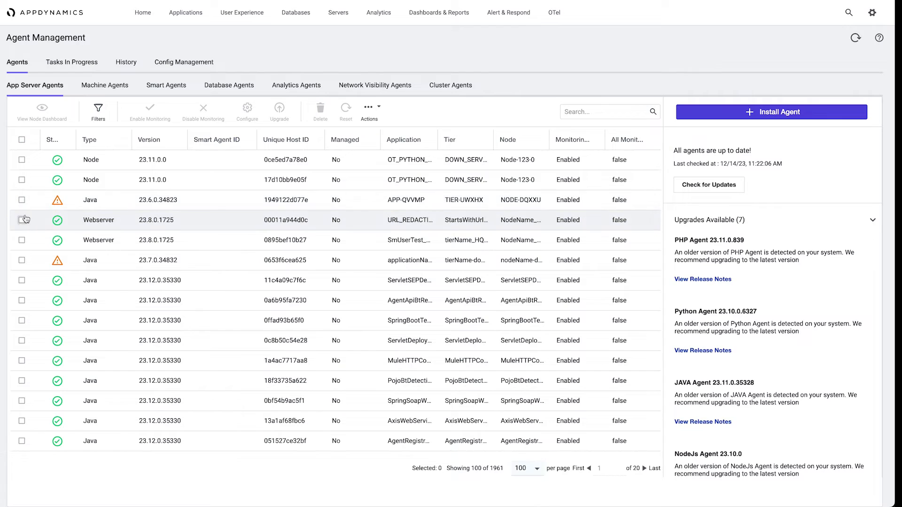
left_click(22, 199)
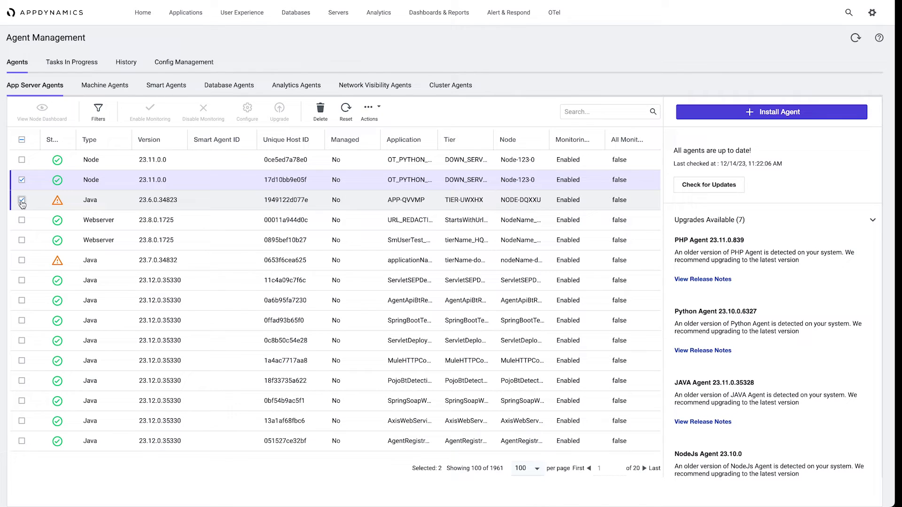
left_click(21, 199)
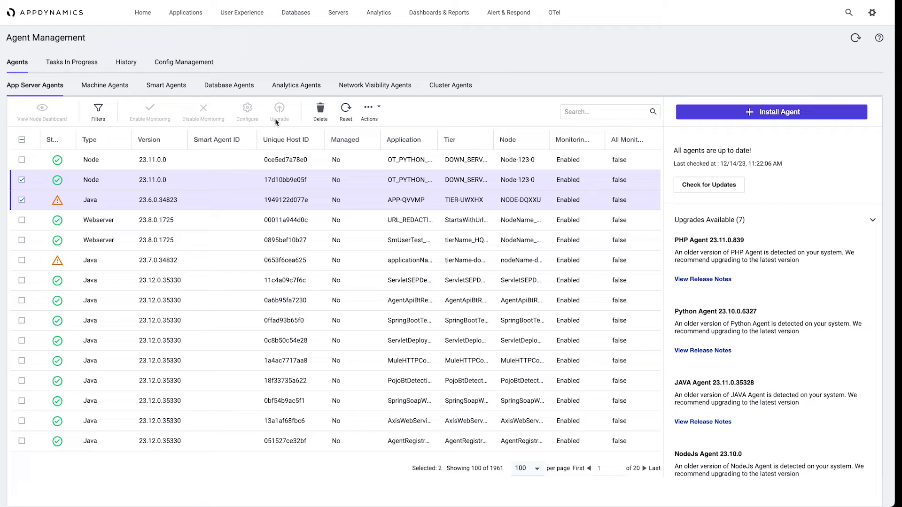
left_click(165, 85)
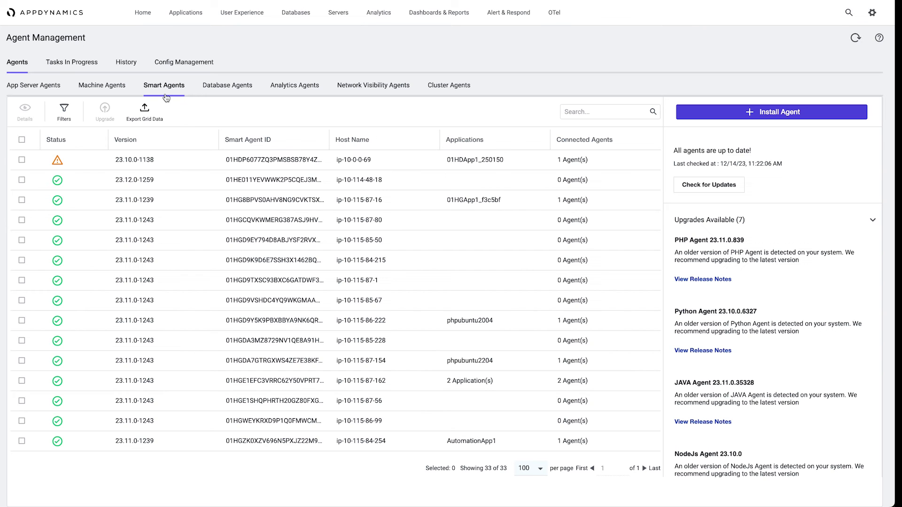
mouse_move(120, 134)
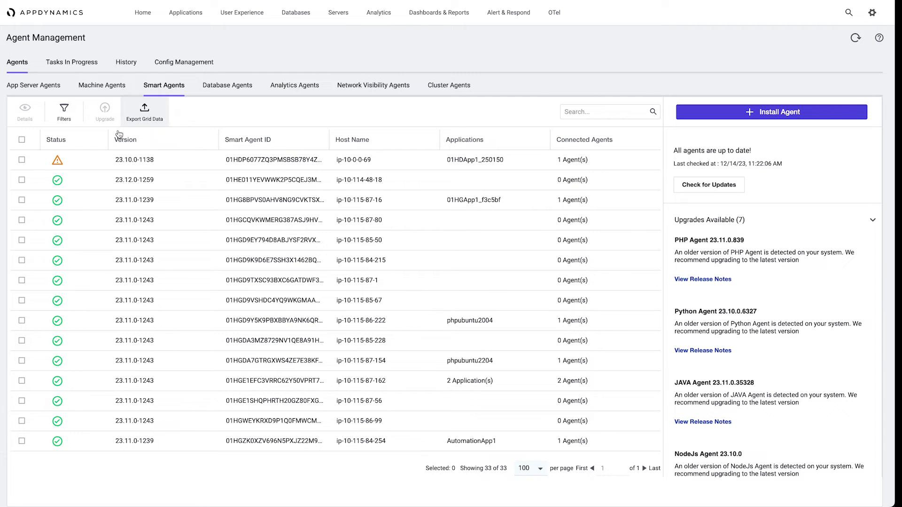
mouse_move(239, 299)
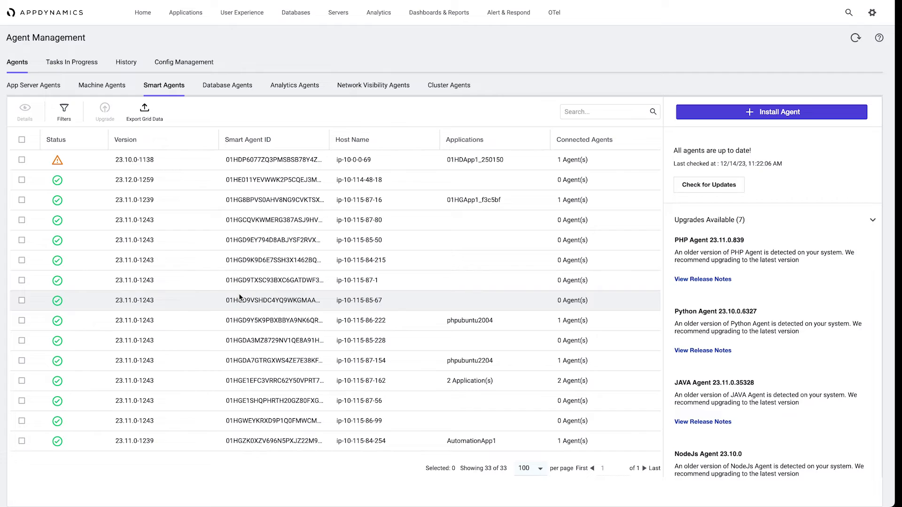
mouse_move(551, 167)
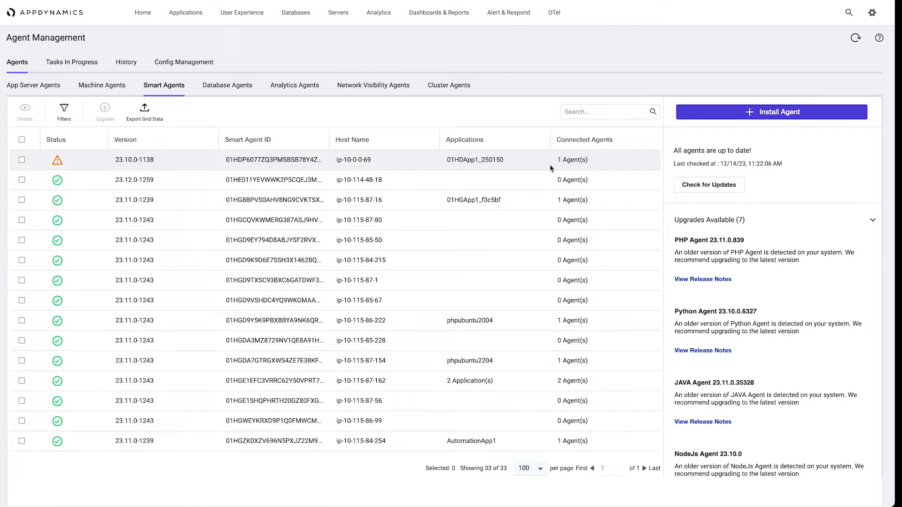
mouse_move(527, 163)
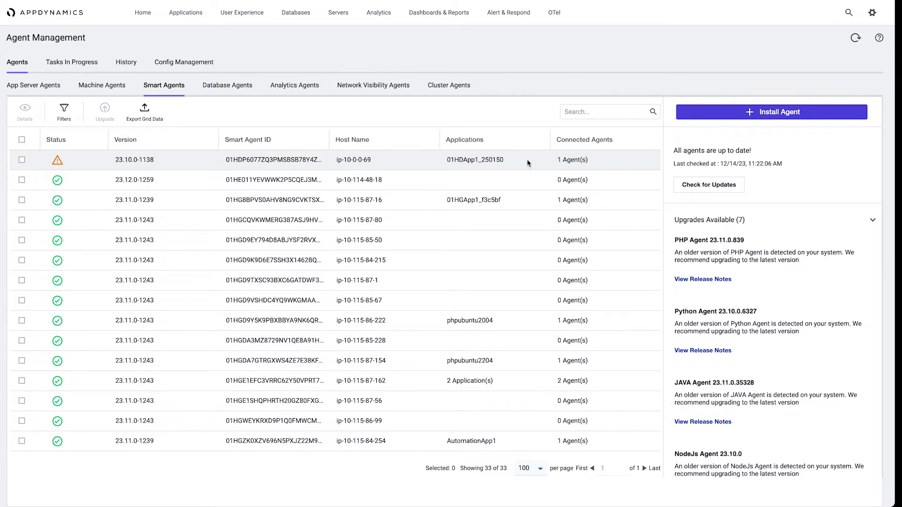
mouse_move(71, 62)
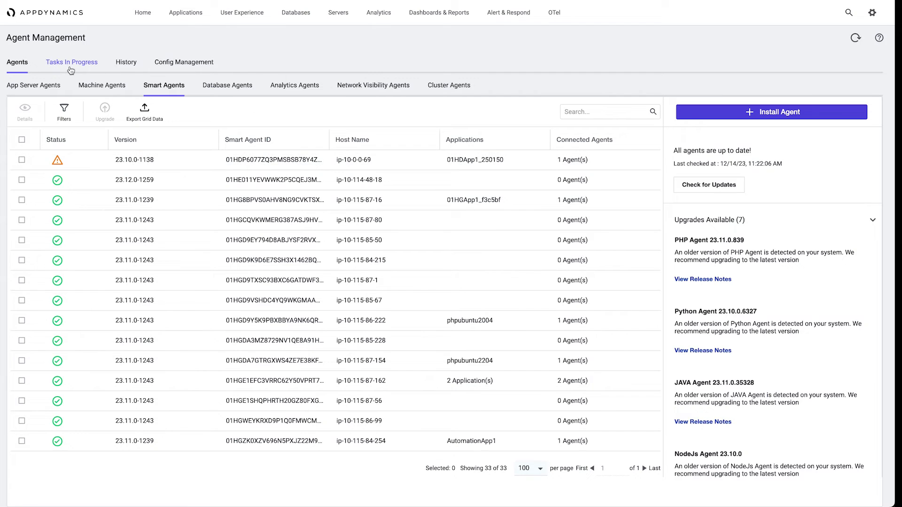
Step: Show the 14 agent install tasks currently in progress
left_click(71, 62)
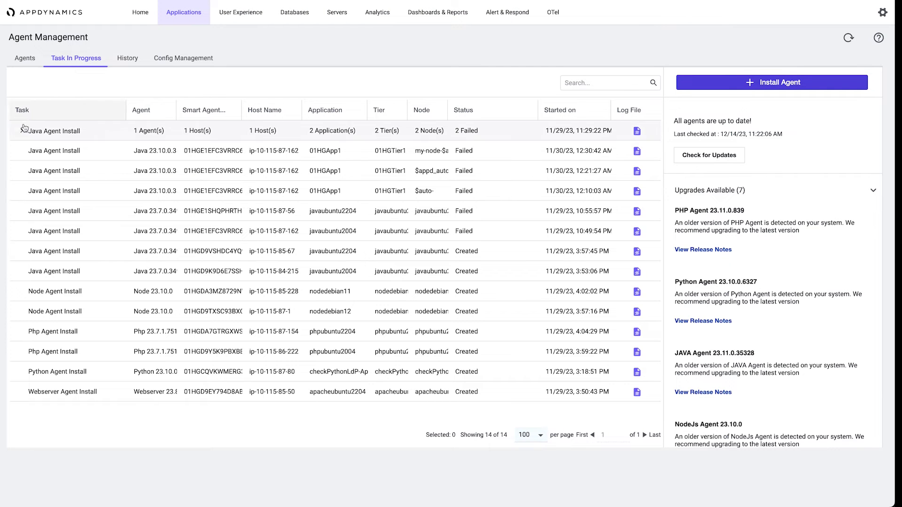
Step: Show the History of 29 completed agent install and upgrade tasks
left_click(22, 131)
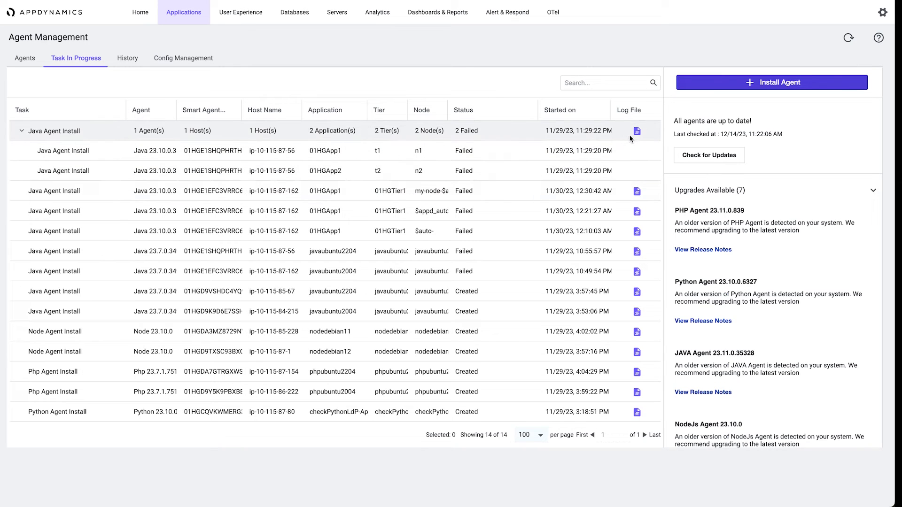
mouse_move(637, 131)
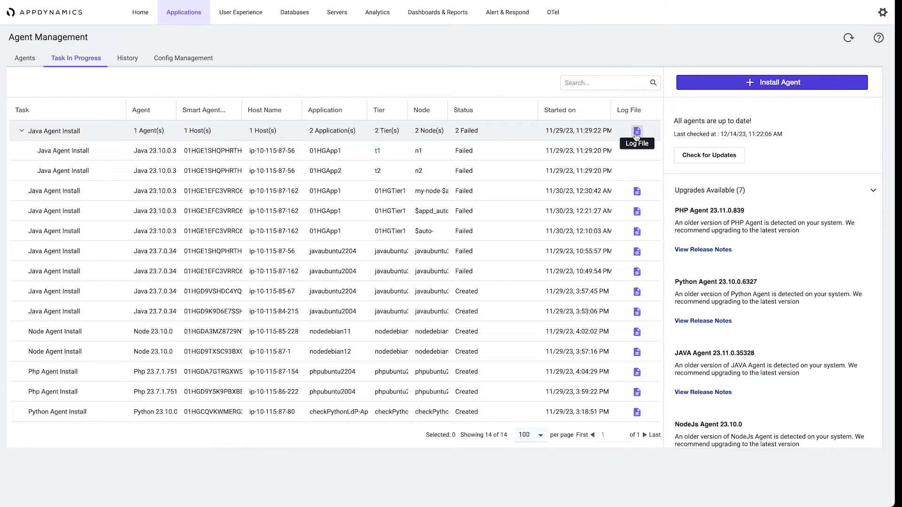
mouse_move(171, 73)
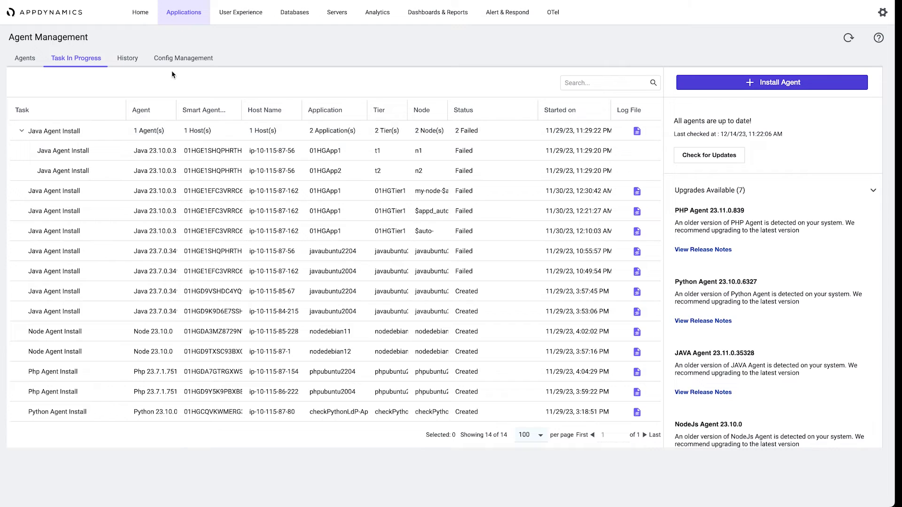
left_click(127, 58)
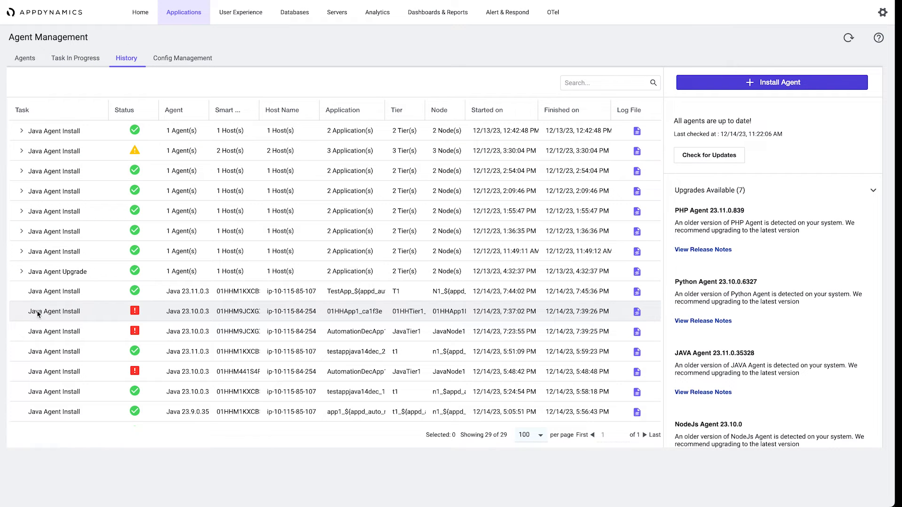
Step: Review the partially failed Java Agent Install log showing a Smart Agent timeout, then return to Agents
left_click(21, 150)
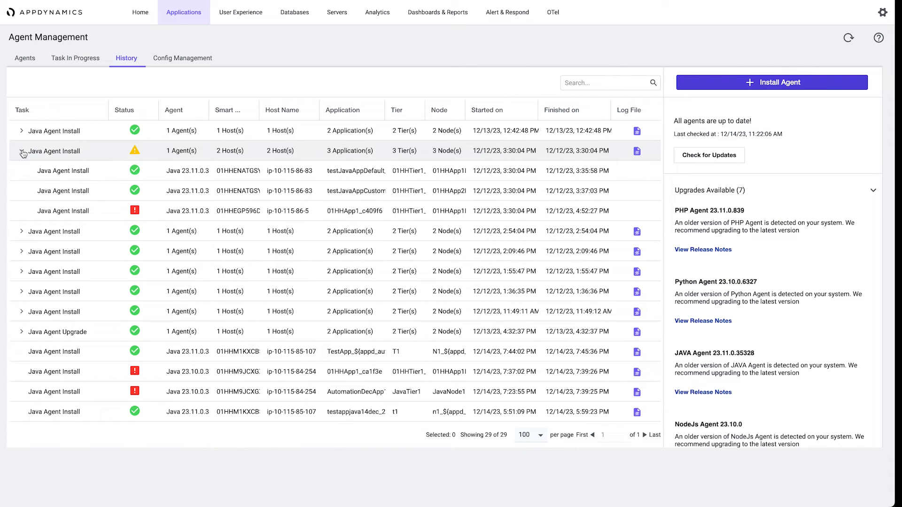
mouse_move(134, 151)
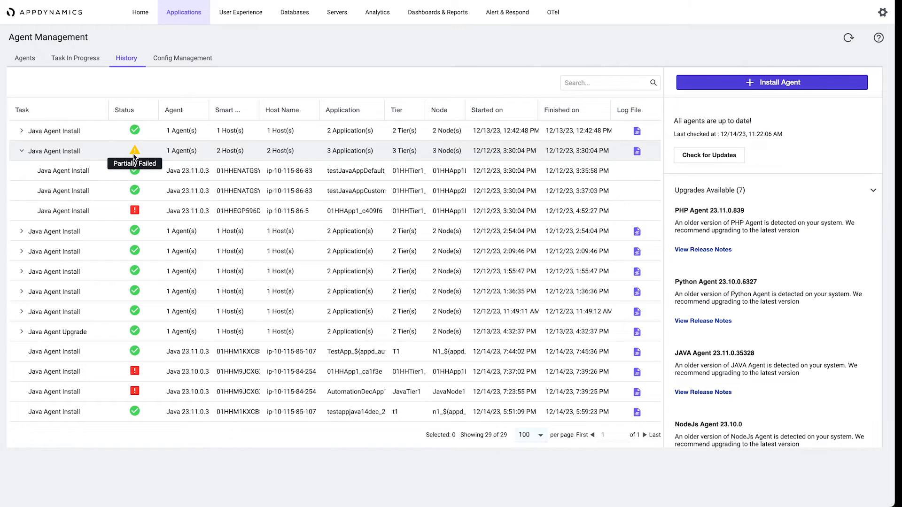
mouse_move(135, 210)
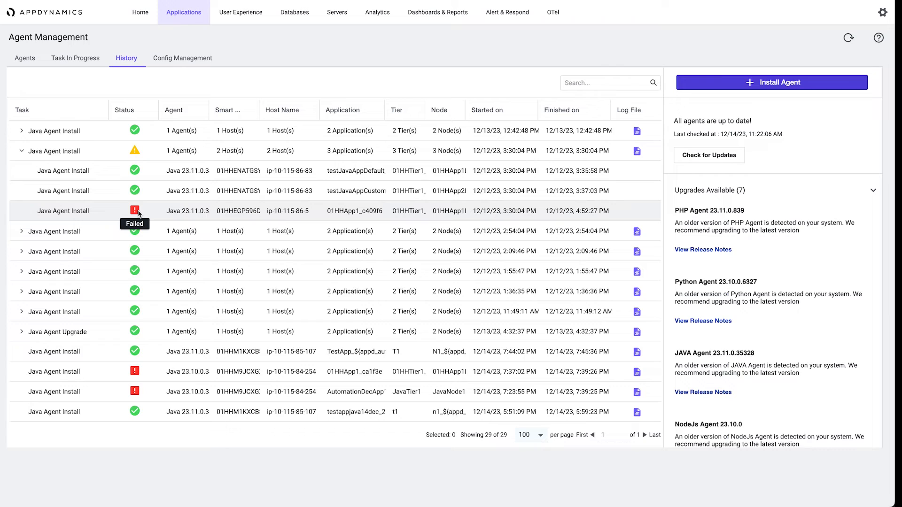
mouse_move(636, 167)
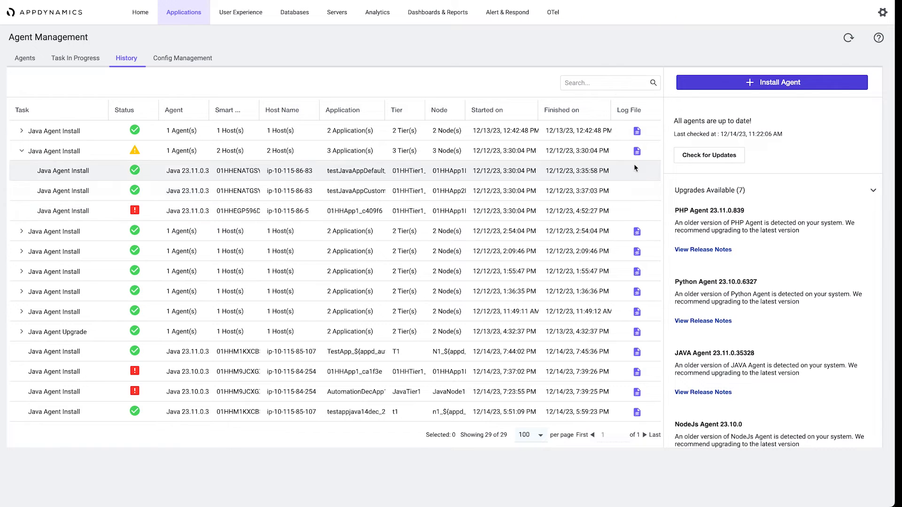
left_click(637, 150)
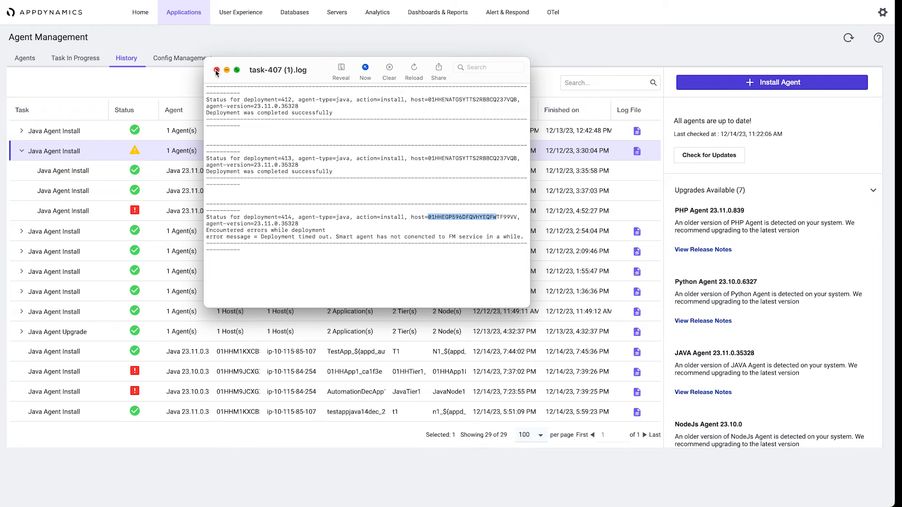
left_click(217, 70)
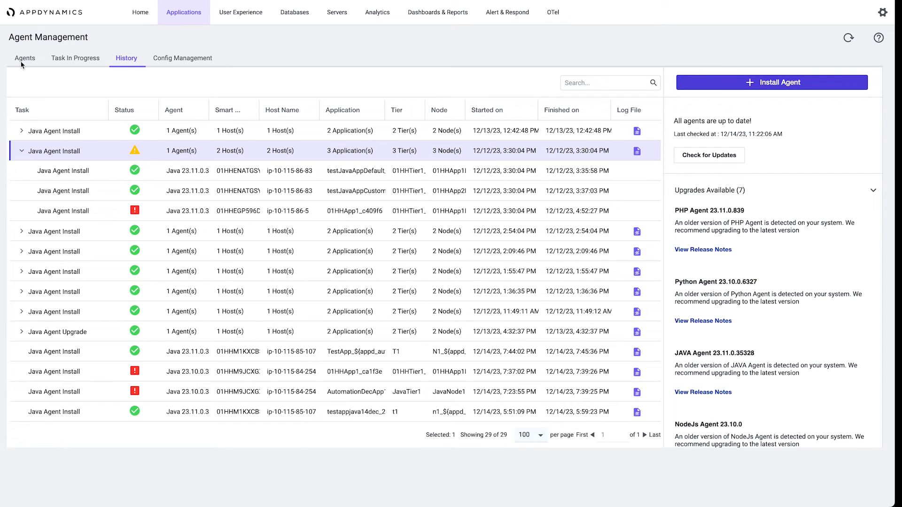
left_click(24, 57)
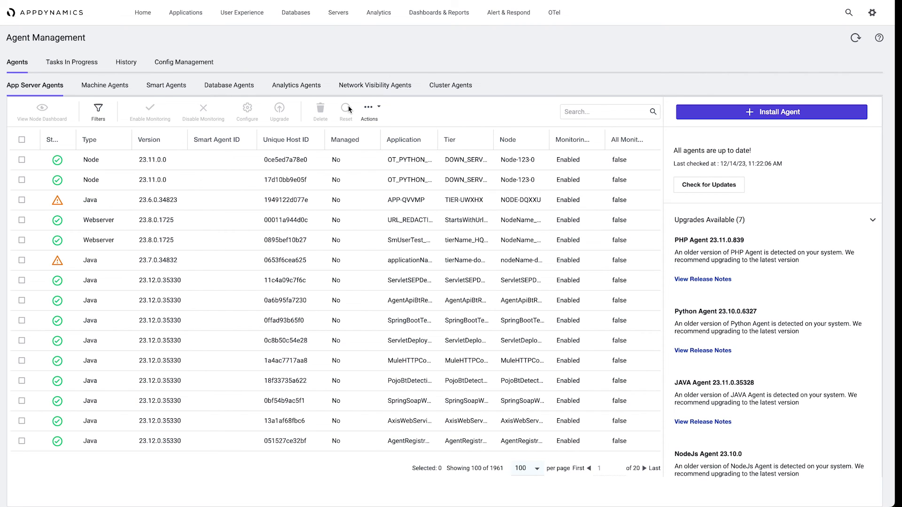
Step: Review the bulk enable/disable/reset/export actions, then show the filter criteria bar
left_click(368, 107)
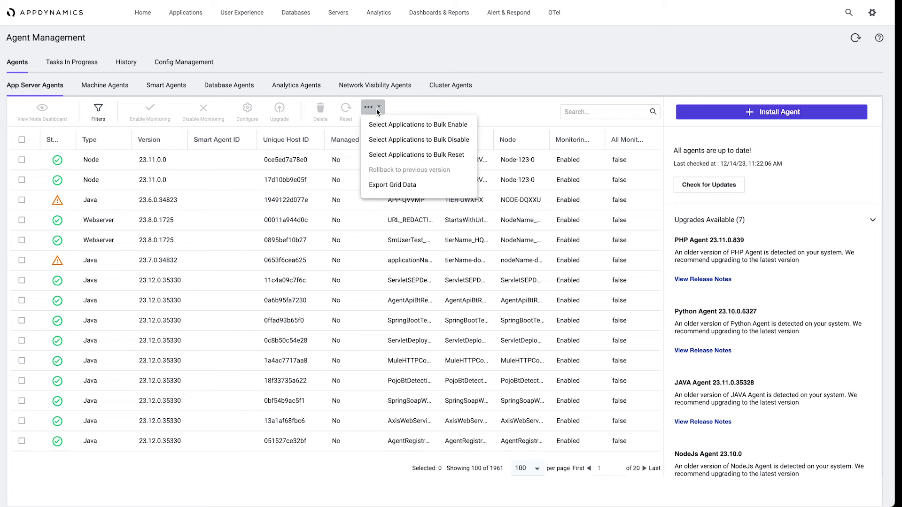
mouse_move(393, 185)
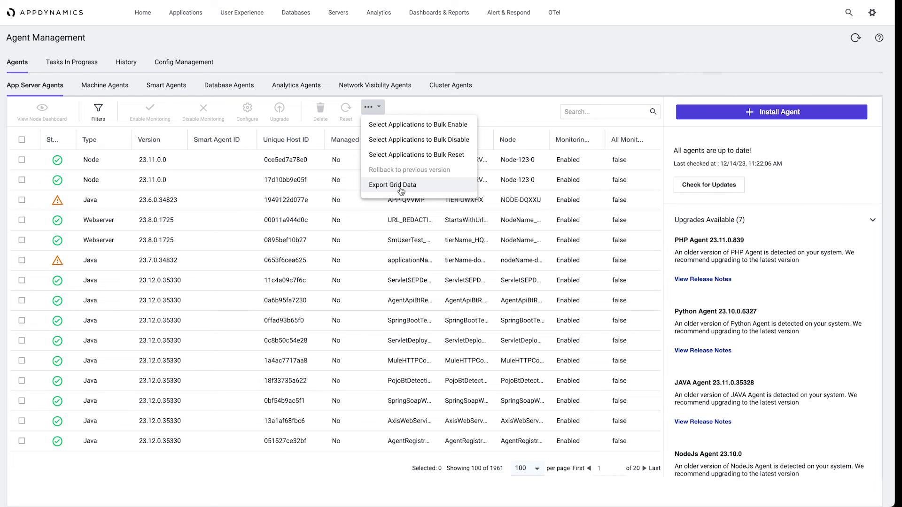
left_click(97, 108)
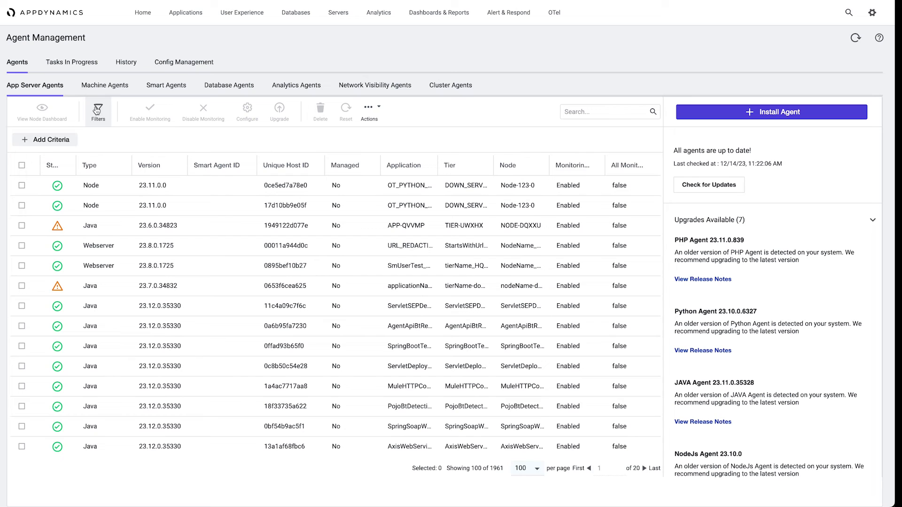
Step: Filter App Server Agents by Version Status: Out of Date and Update Available (1155 agents)
left_click(45, 139)
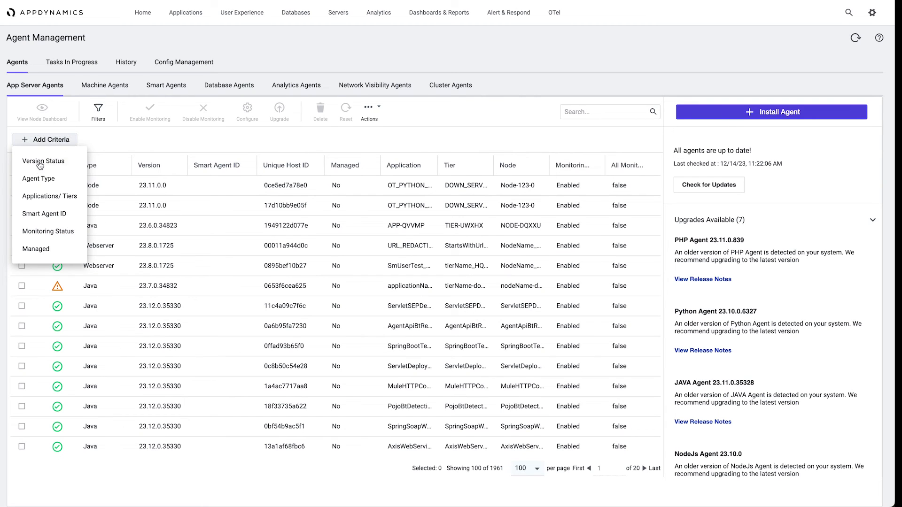
left_click(44, 161)
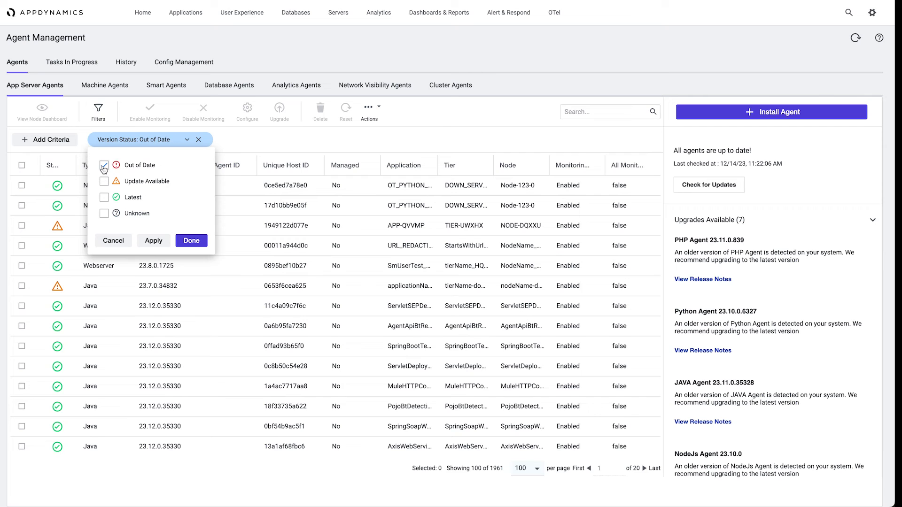
left_click(105, 165)
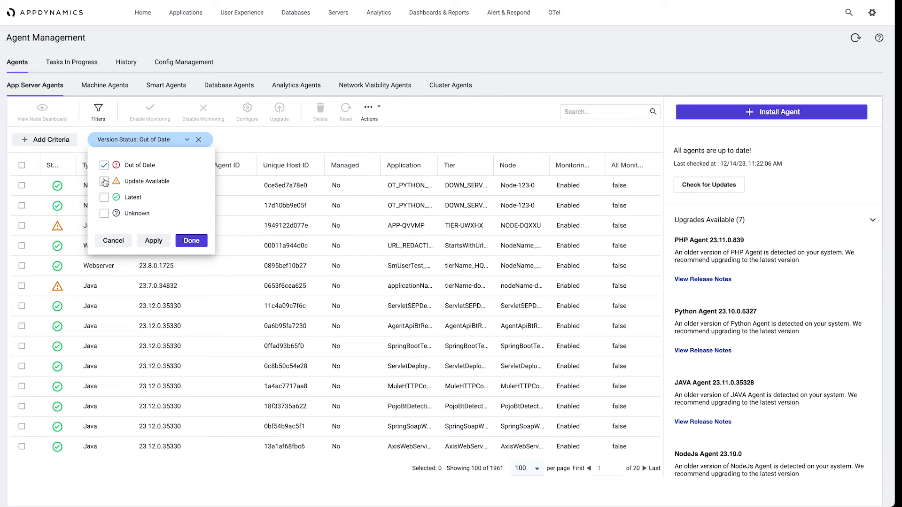
left_click(104, 181)
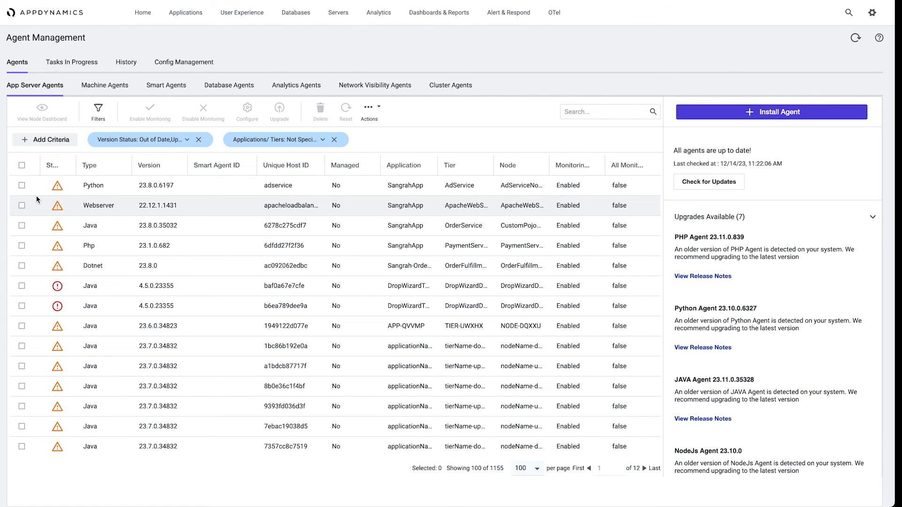
left_click(282, 139)
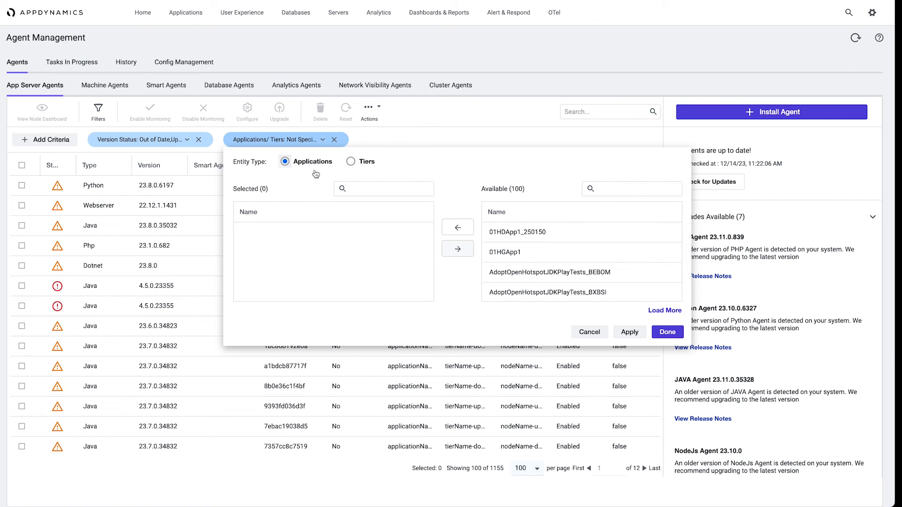
scroll("down", 3)
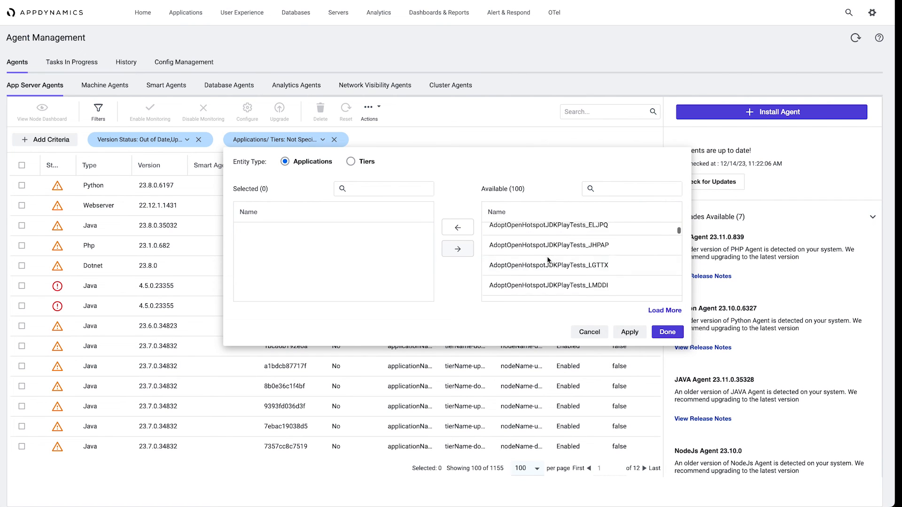
scroll("down", 3)
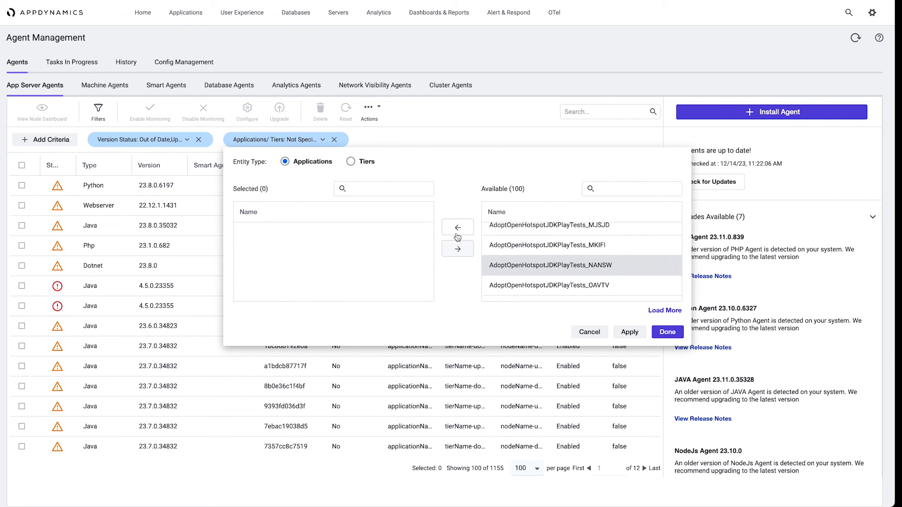
left_click(457, 227)
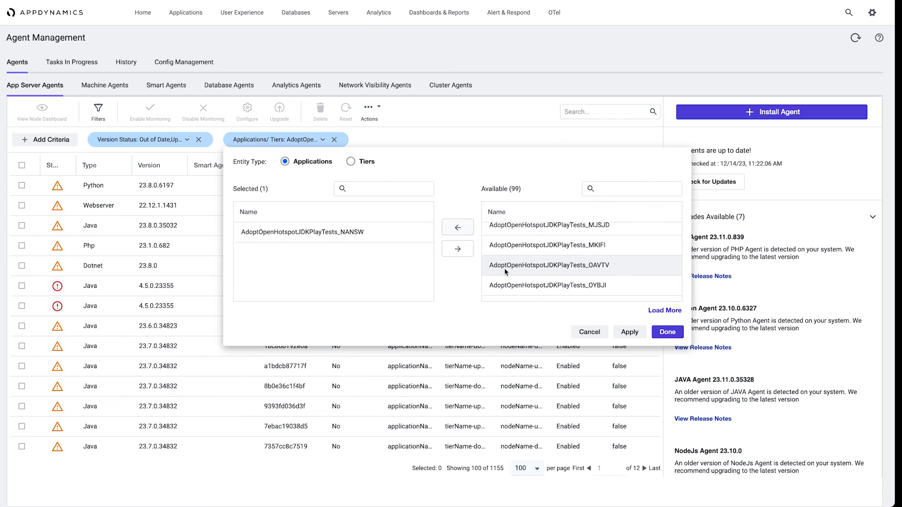
left_click(458, 227)
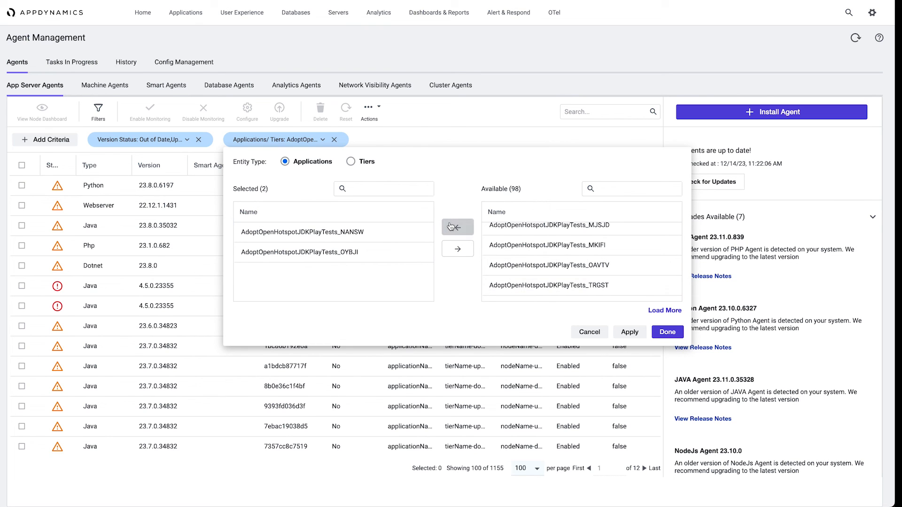
mouse_move(397, 203)
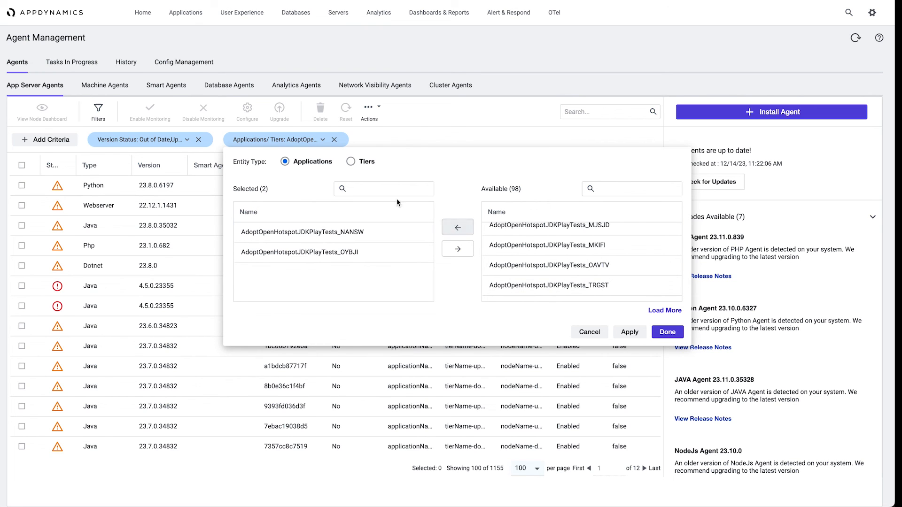
left_click(351, 161)
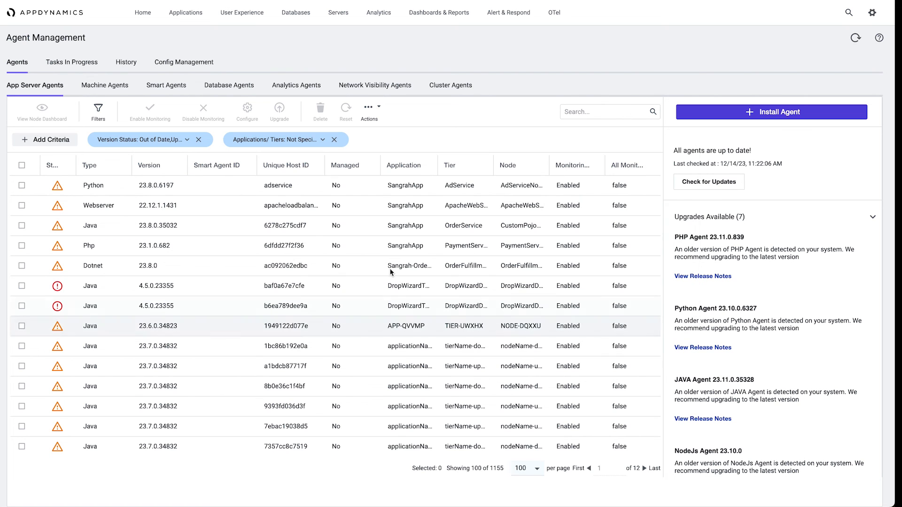
Step: List further filter criteria such as Smart Agent ID and Monitoring Status
left_click(44, 139)
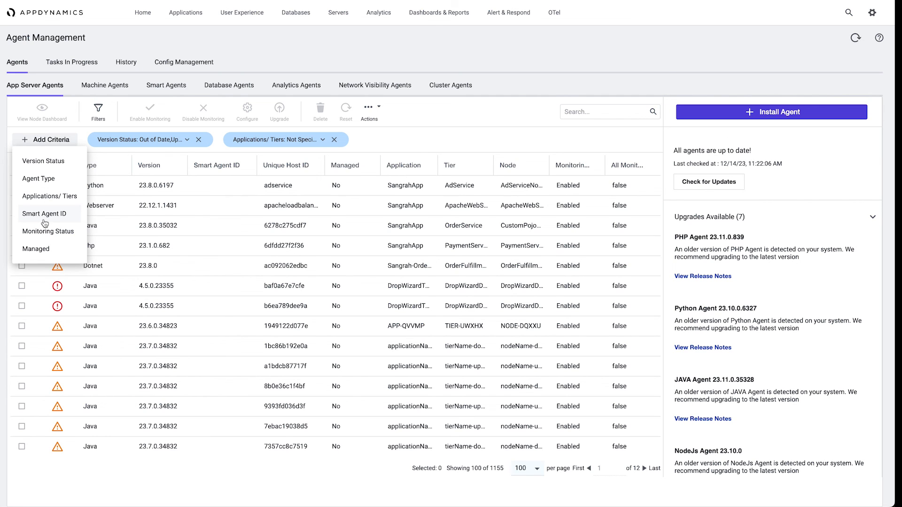
mouse_move(48, 236)
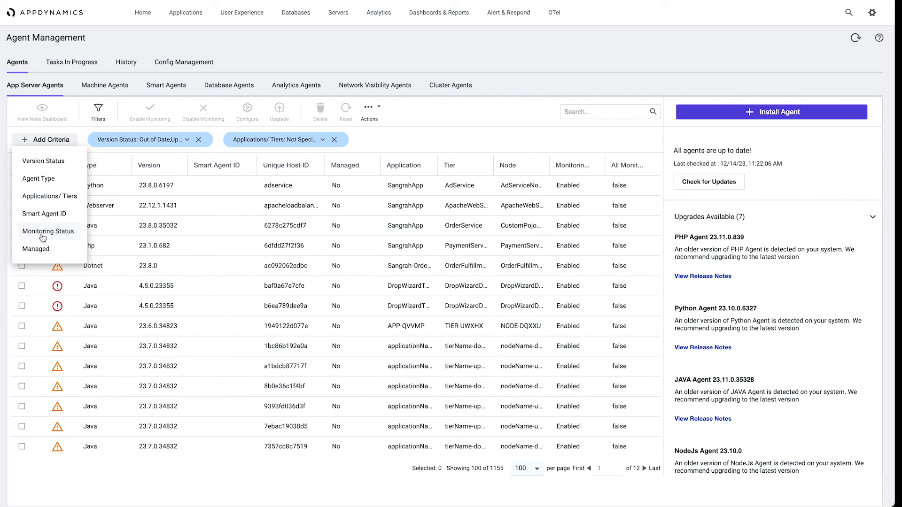